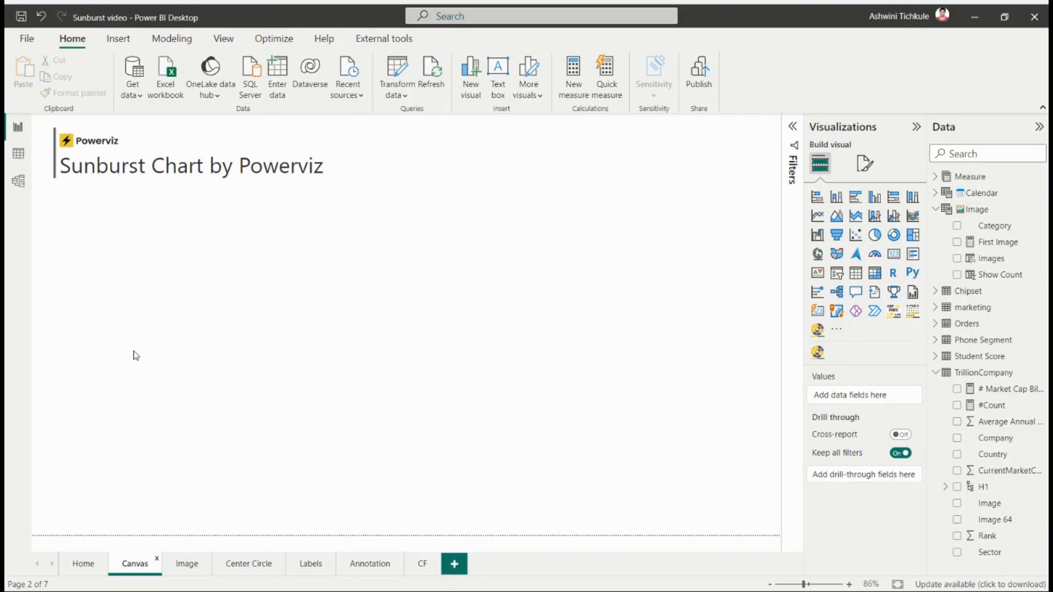
pyautogui.moveTo(799, 357)
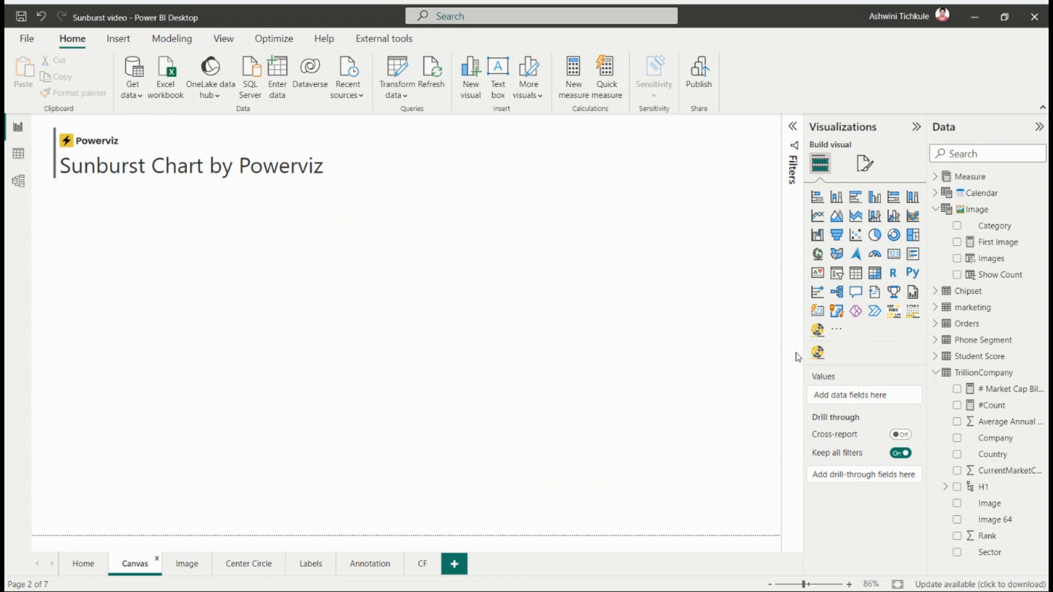
# Add a Powerviz Sunburst visual showing Sum of Rank by Country, Sector and Company
pyautogui.click(817, 353)
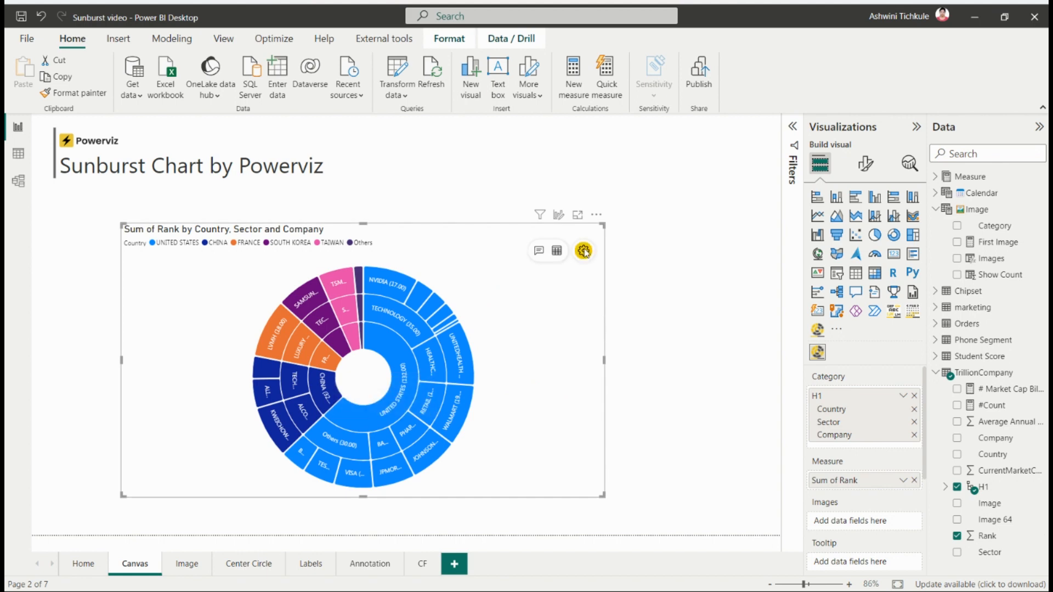
# Switch the sunburst's chart style to half-sunburst in Advanced Settings
pyautogui.click(583, 251)
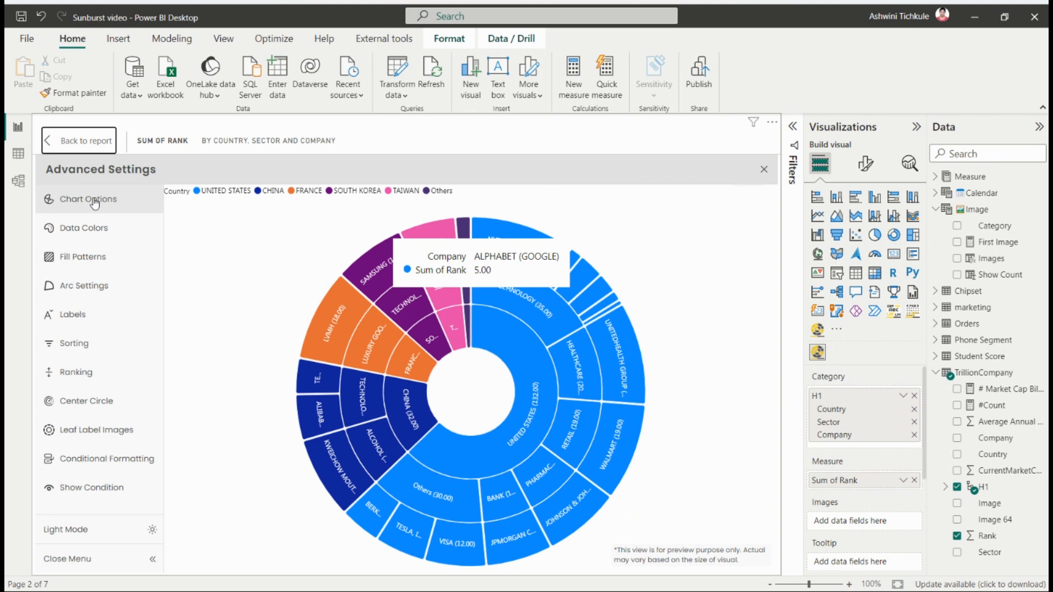
pyautogui.click(90, 199)
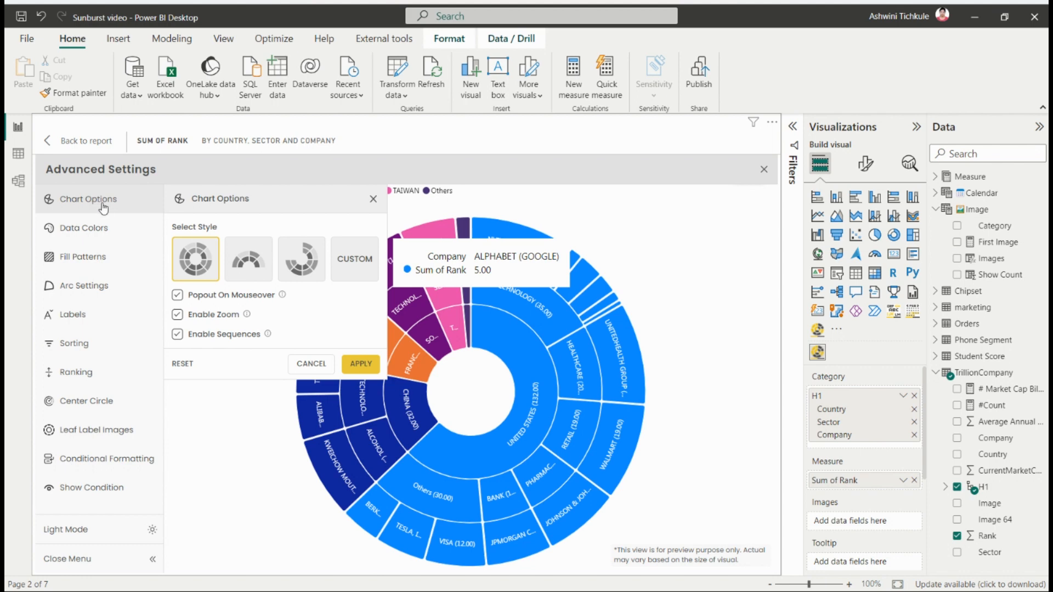
pyautogui.click(301, 259)
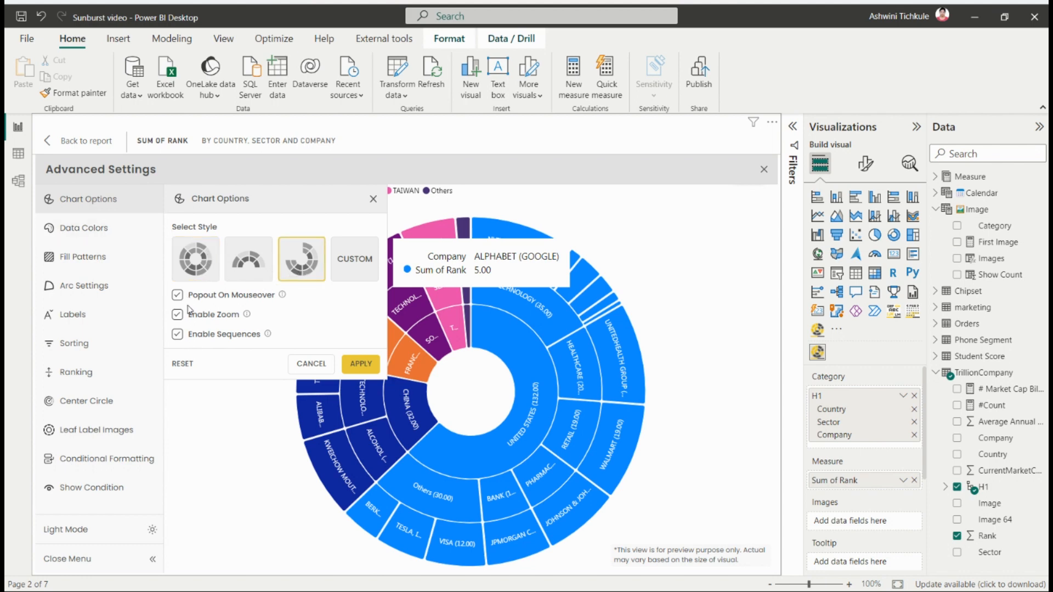
# Choose the Diverging Red to Green colour palette for the data colours
pyautogui.click(84, 231)
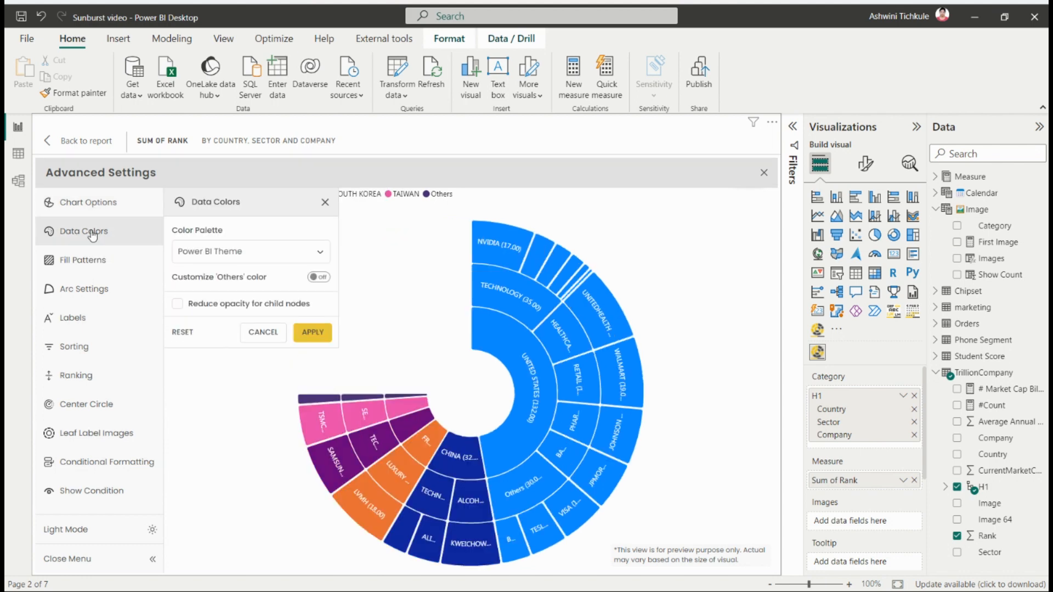
pyautogui.click(250, 251)
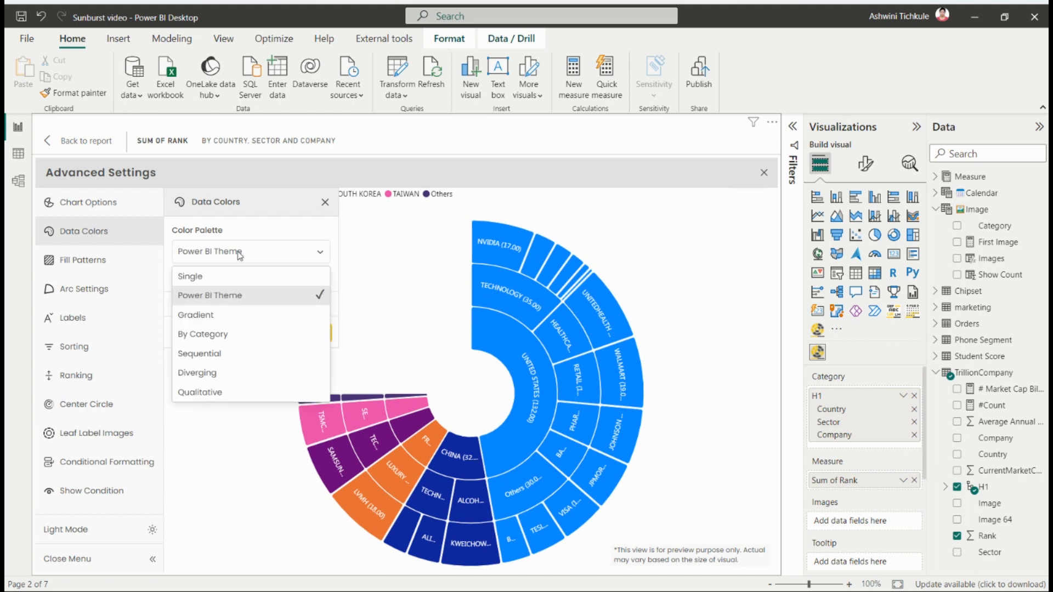
pyautogui.moveTo(197, 373)
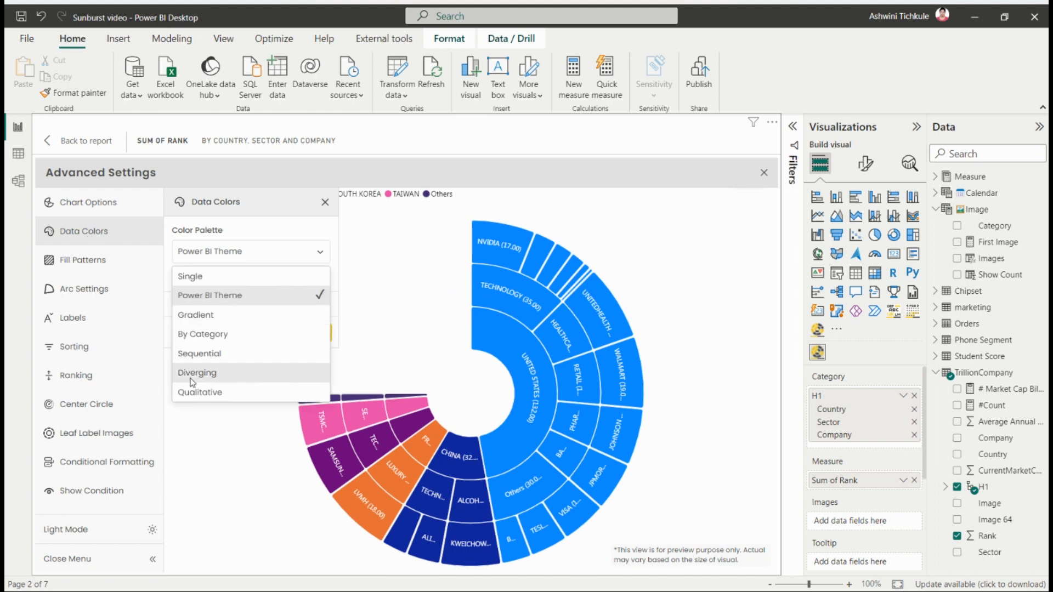
pyautogui.click(197, 372)
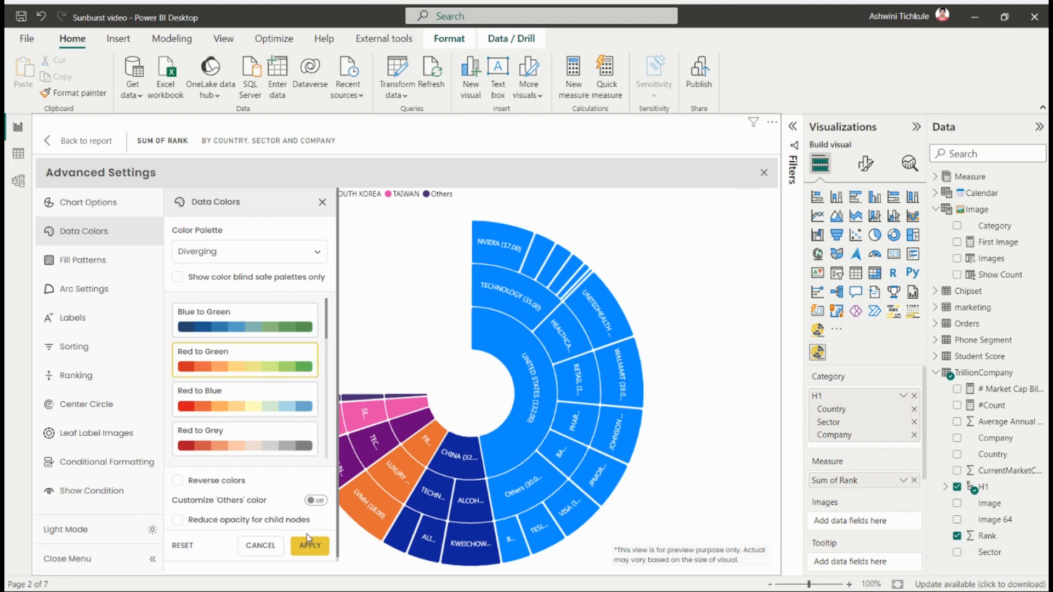
# Apply Red to Green colours, add a Circles fill pattern for France, and adjust arc settings
pyautogui.click(81, 260)
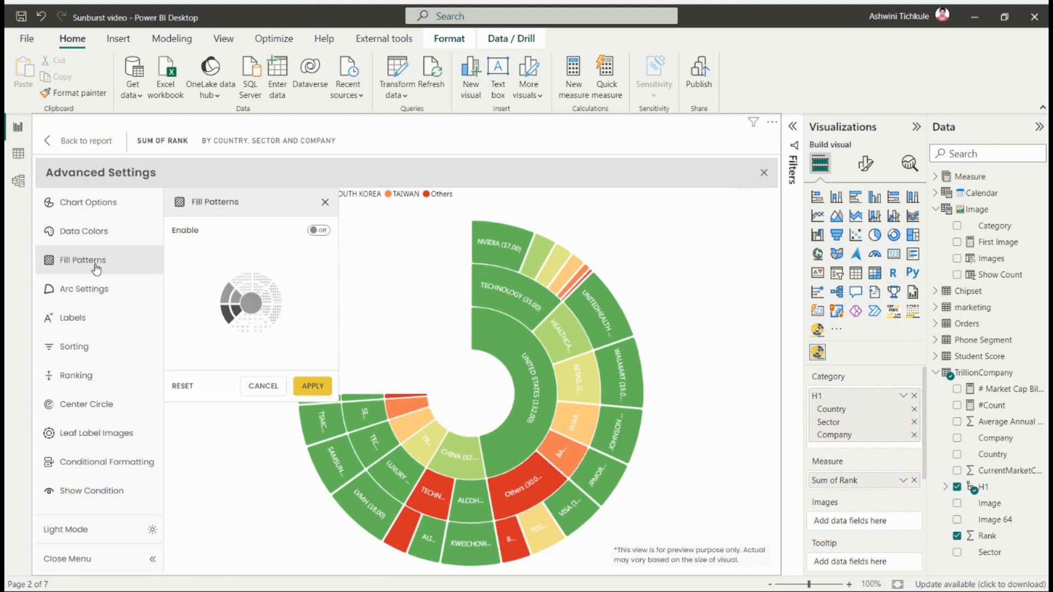
pyautogui.click(320, 230)
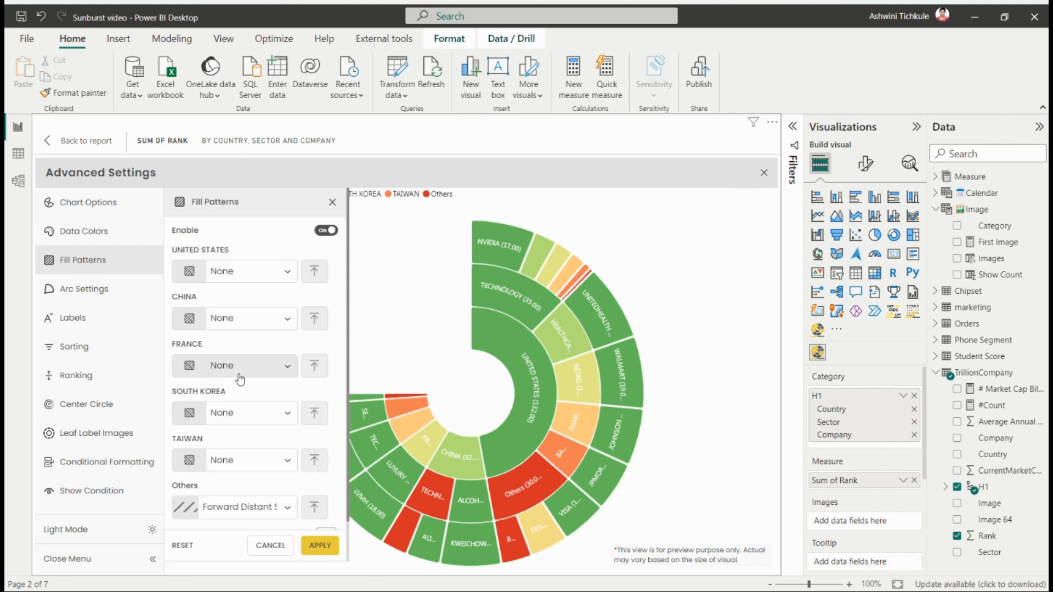
pyautogui.click(239, 365)
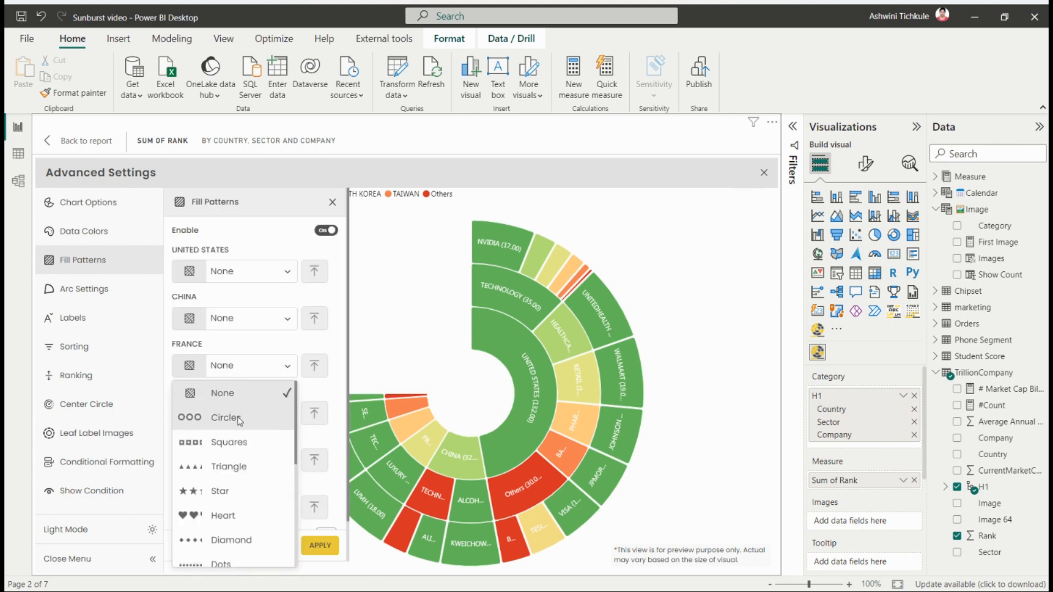
pyautogui.click(226, 417)
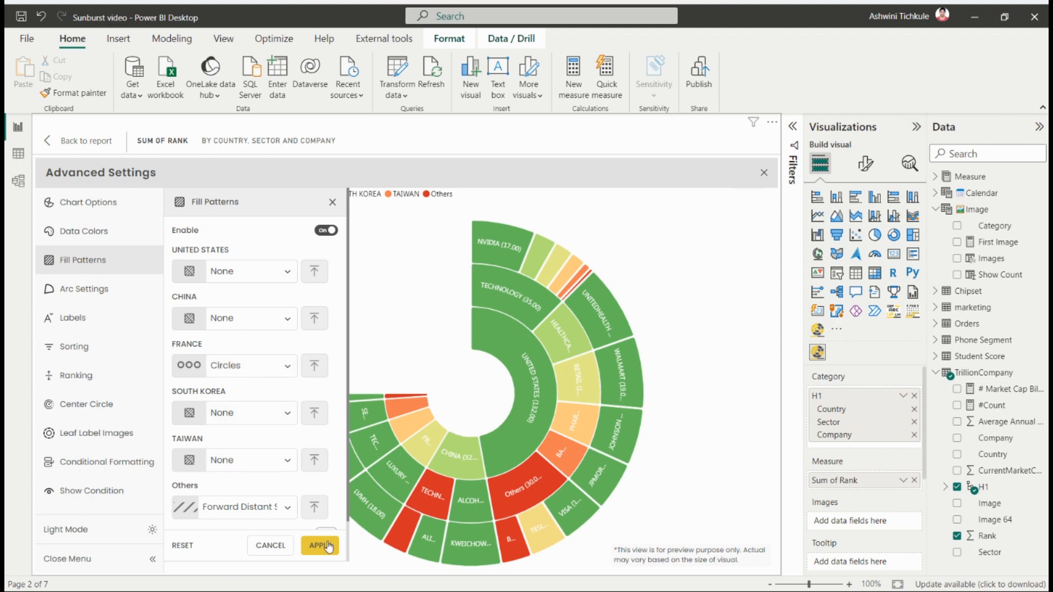
pyautogui.click(321, 545)
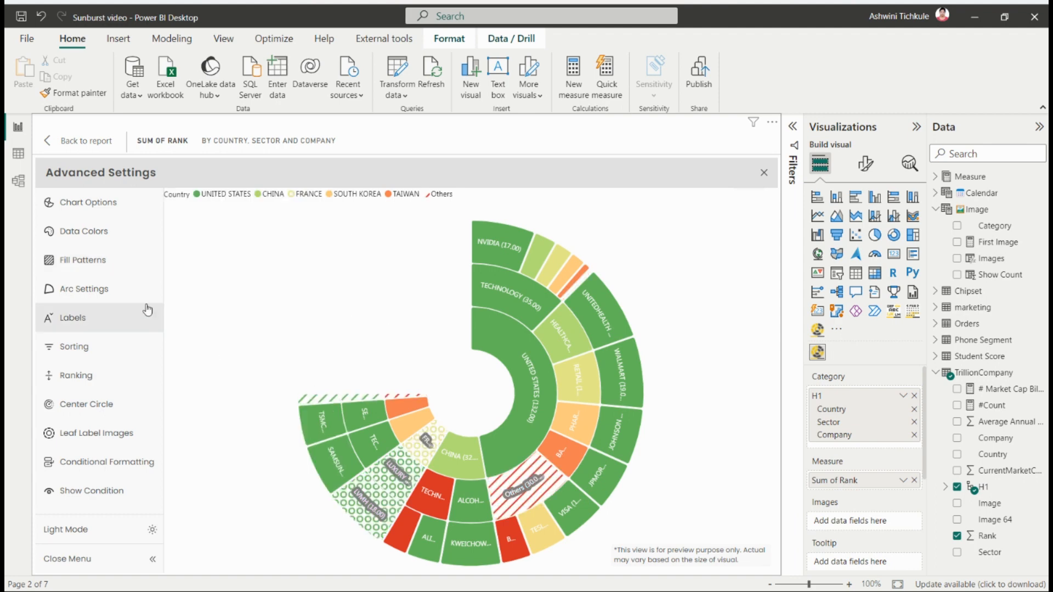
pyautogui.moveTo(131, 260)
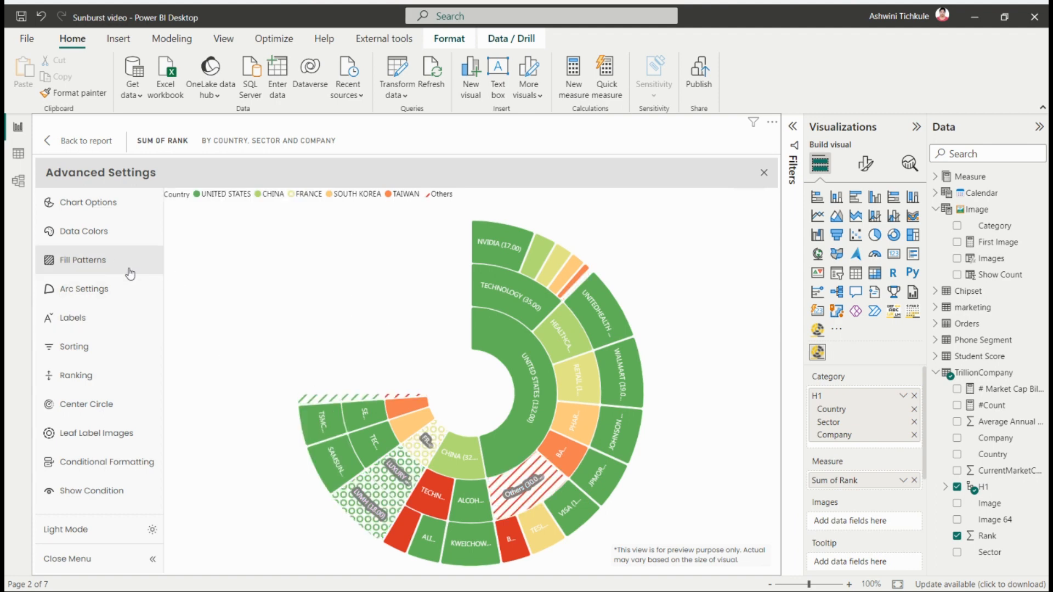
pyautogui.click(84, 289)
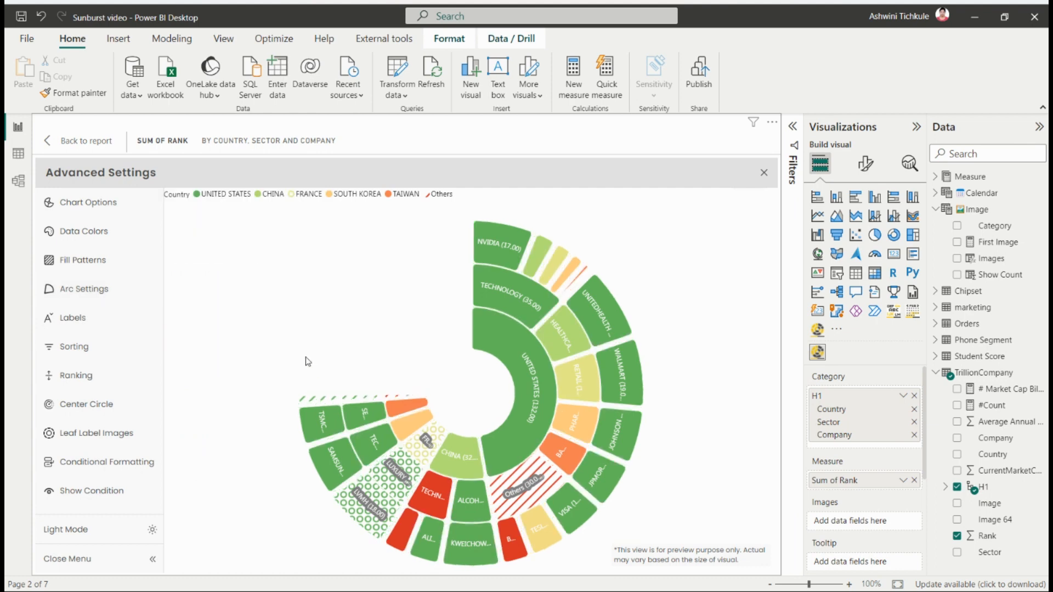
# Set the labels to show rank values outside the outer ring
pyautogui.click(72, 318)
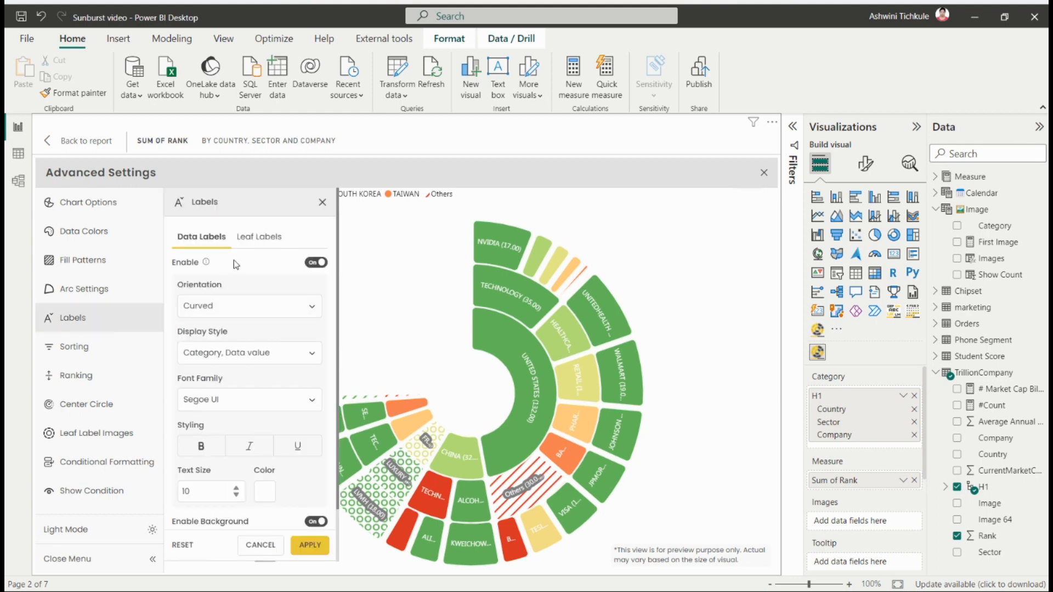
pyautogui.scroll(-3)
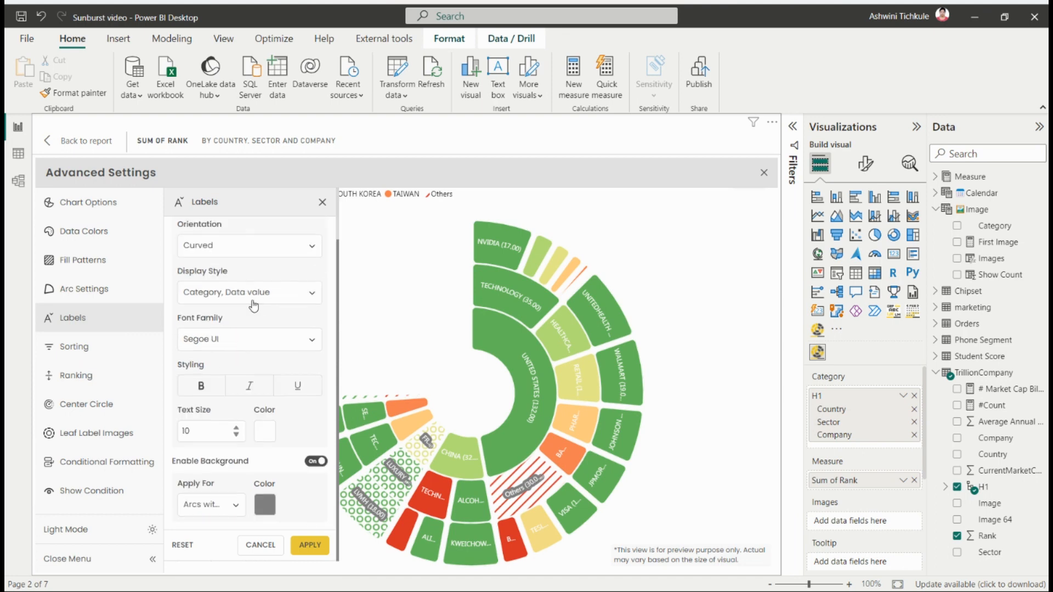
pyautogui.click(258, 237)
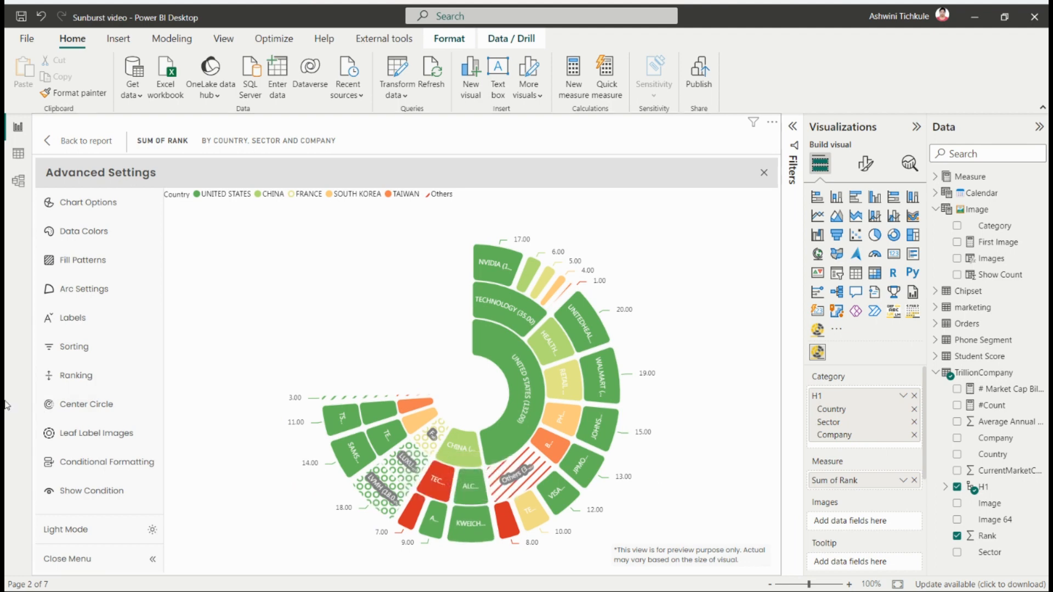
# Enable sorting by Sum of Rank in descending order
pyautogui.click(74, 346)
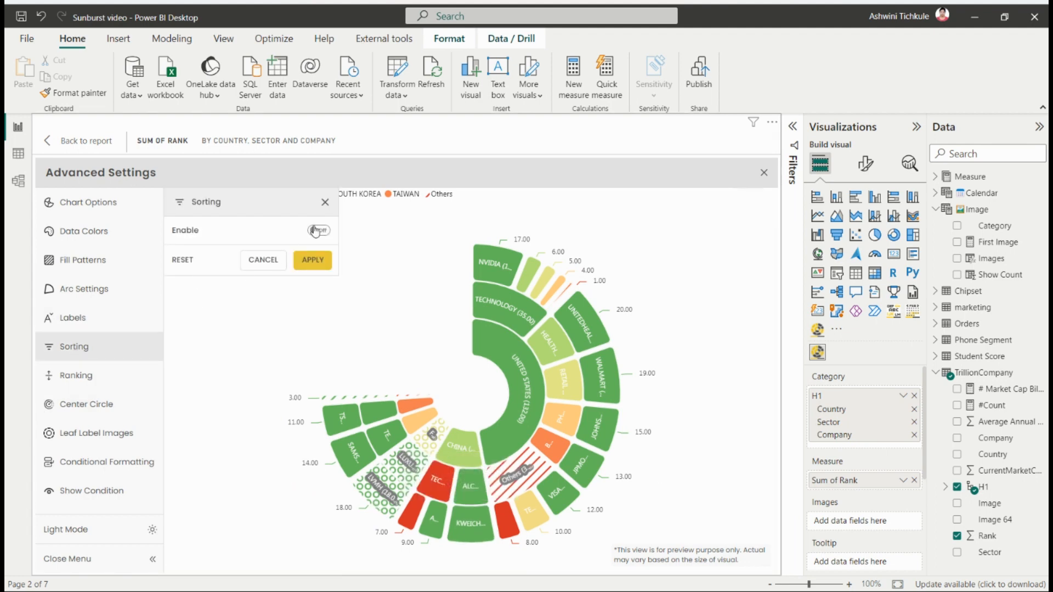
pyautogui.click(318, 230)
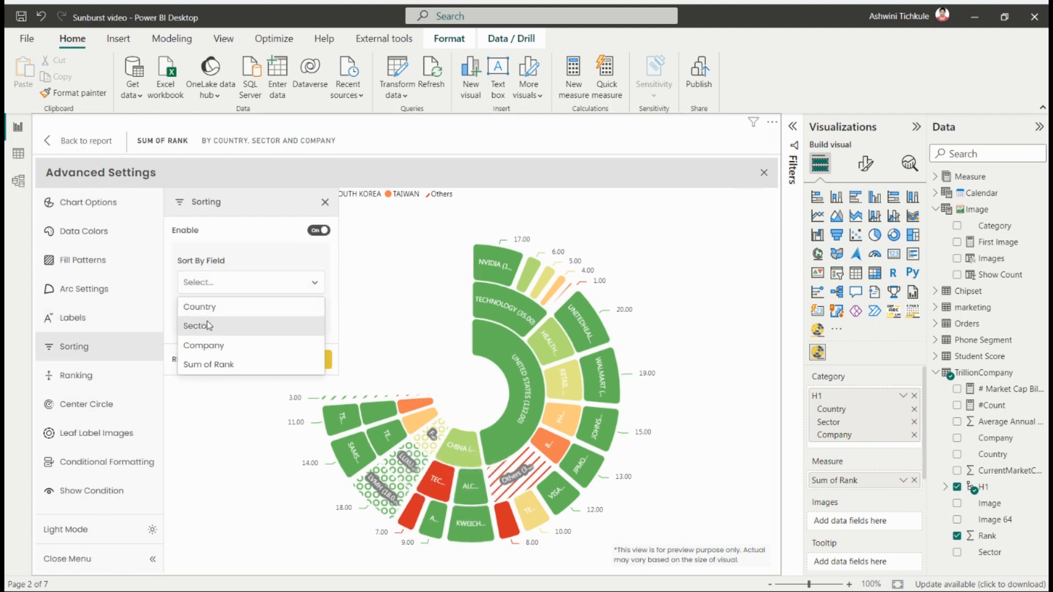
pyautogui.moveTo(226, 364)
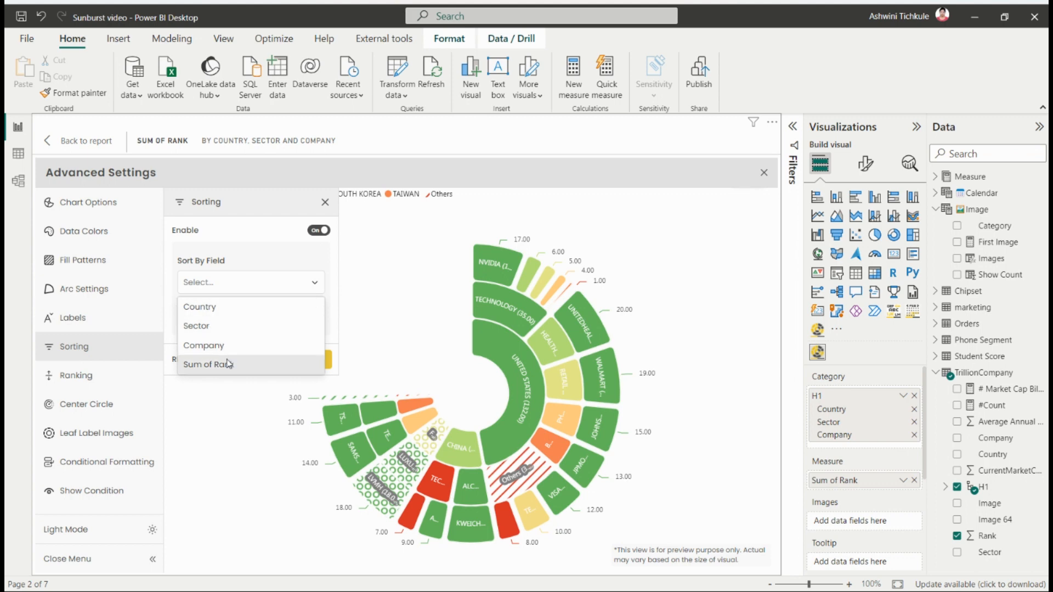
pyautogui.click(215, 364)
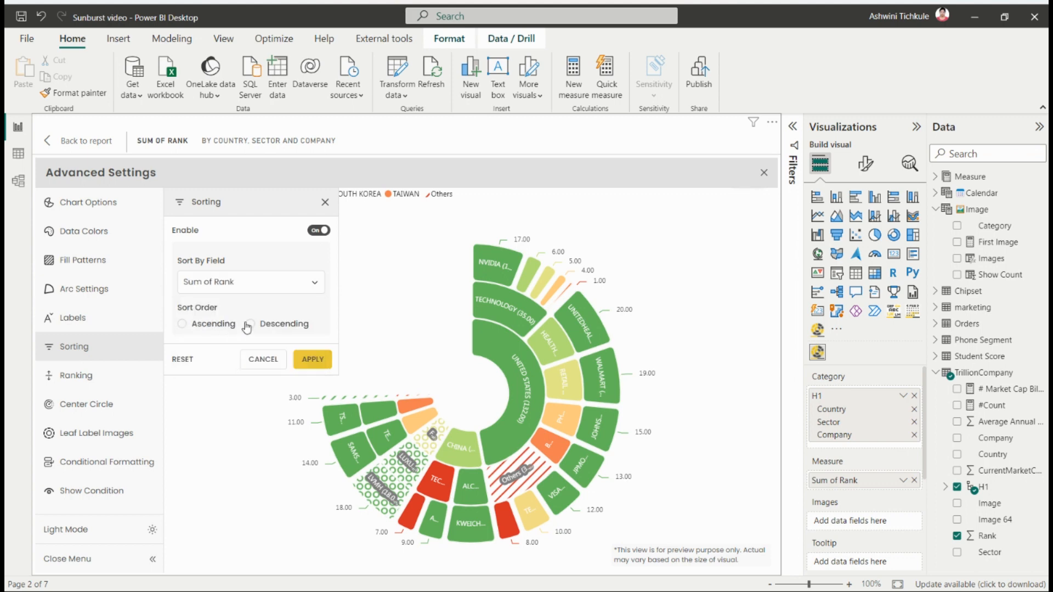
pyautogui.click(249, 324)
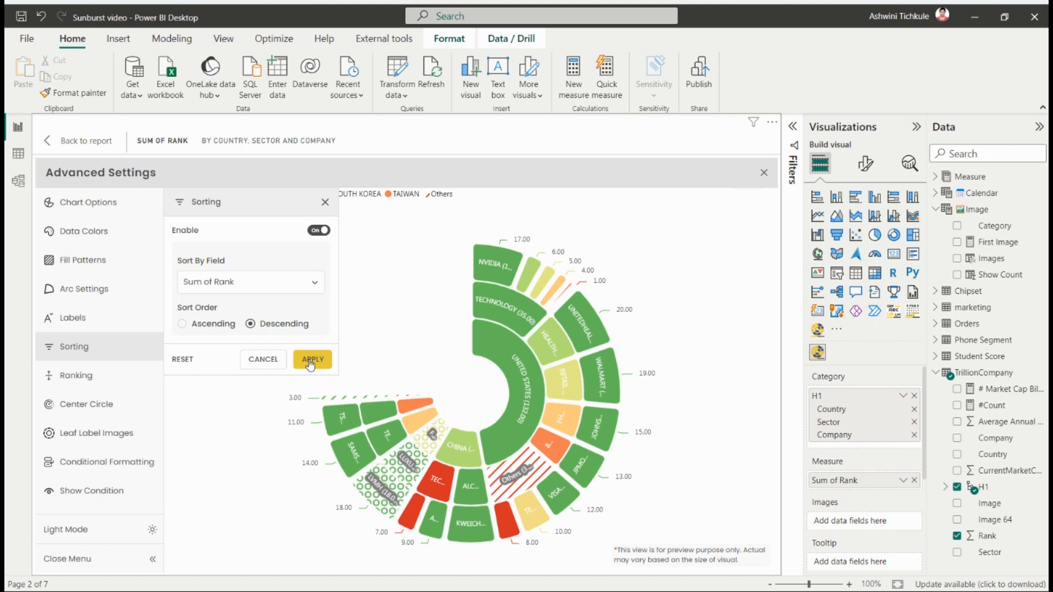
# Apply the sort, then add an italic 'Total' label layer and a rank-total measure layer
pyautogui.click(86, 404)
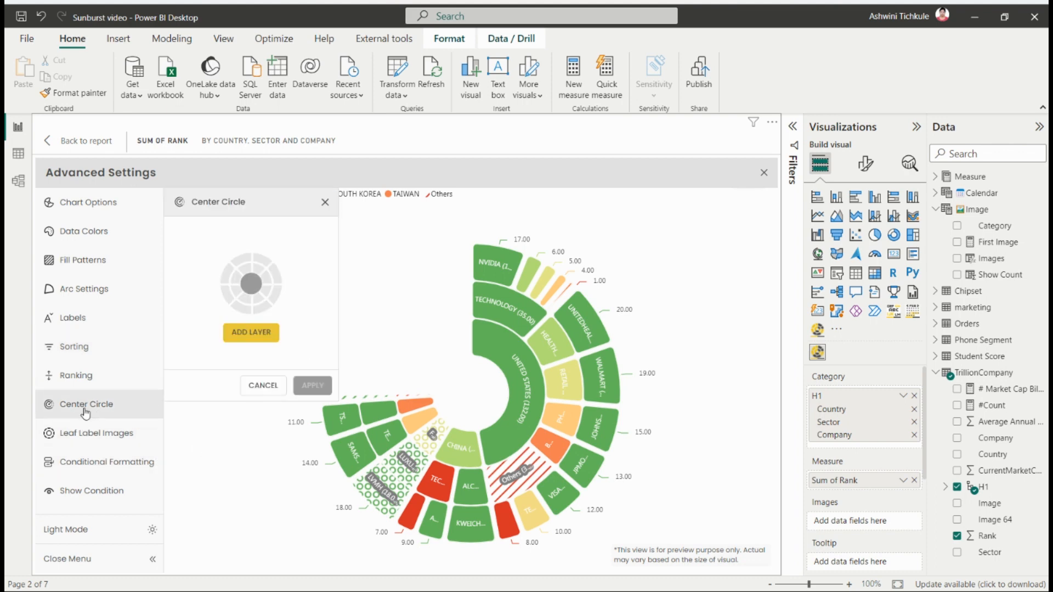
pyautogui.moveTo(255, 355)
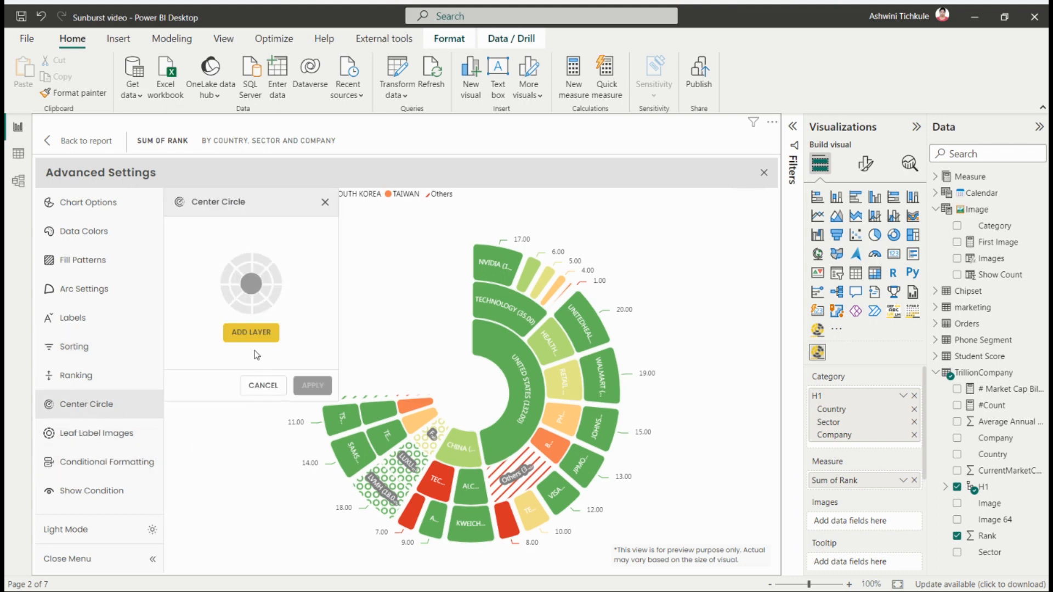
pyautogui.click(250, 333)
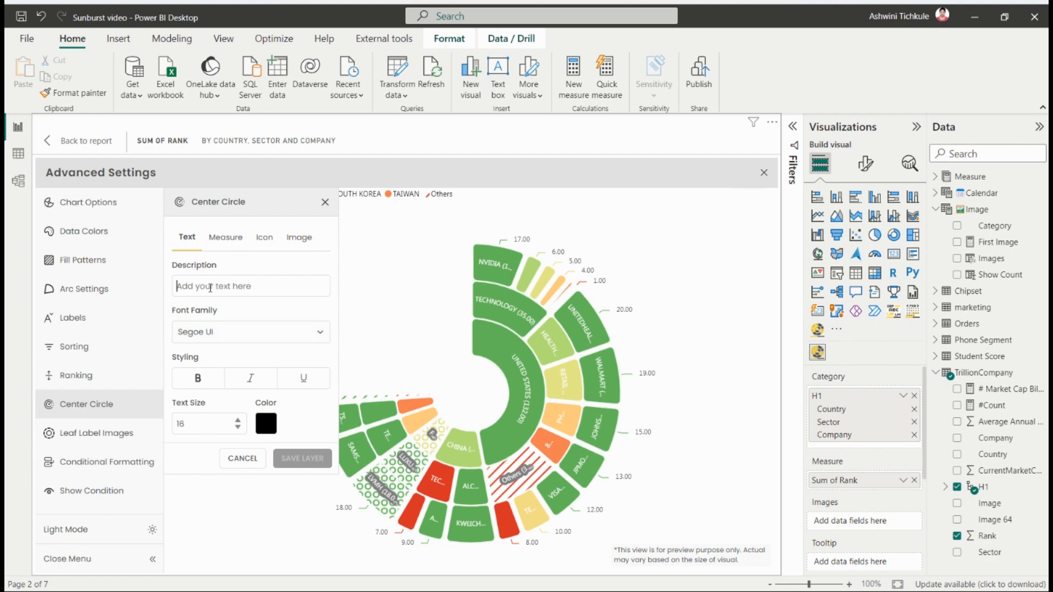
pyautogui.write('Total Rank')
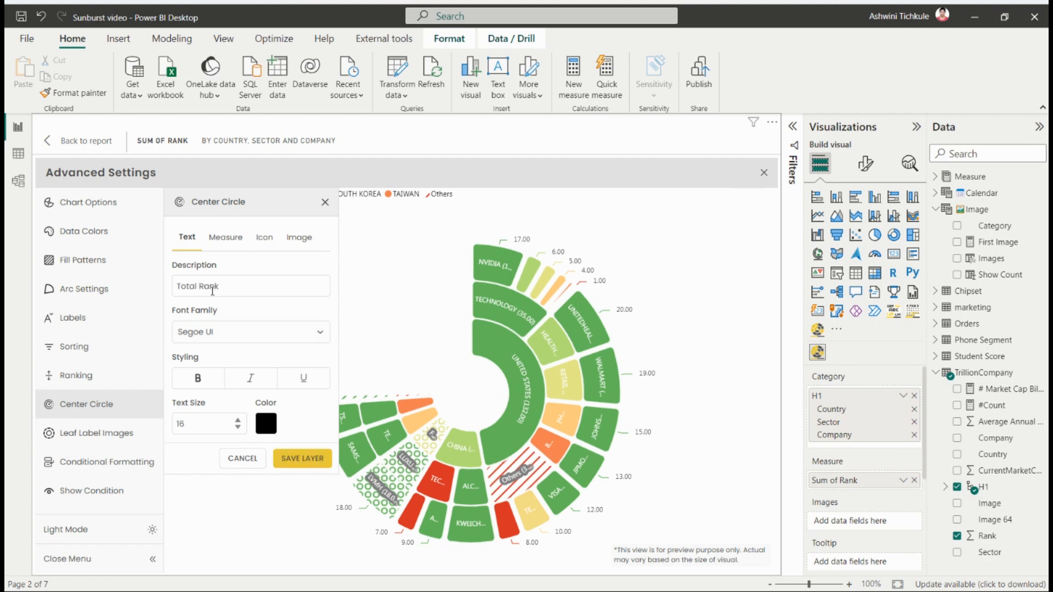
pyautogui.click(250, 378)
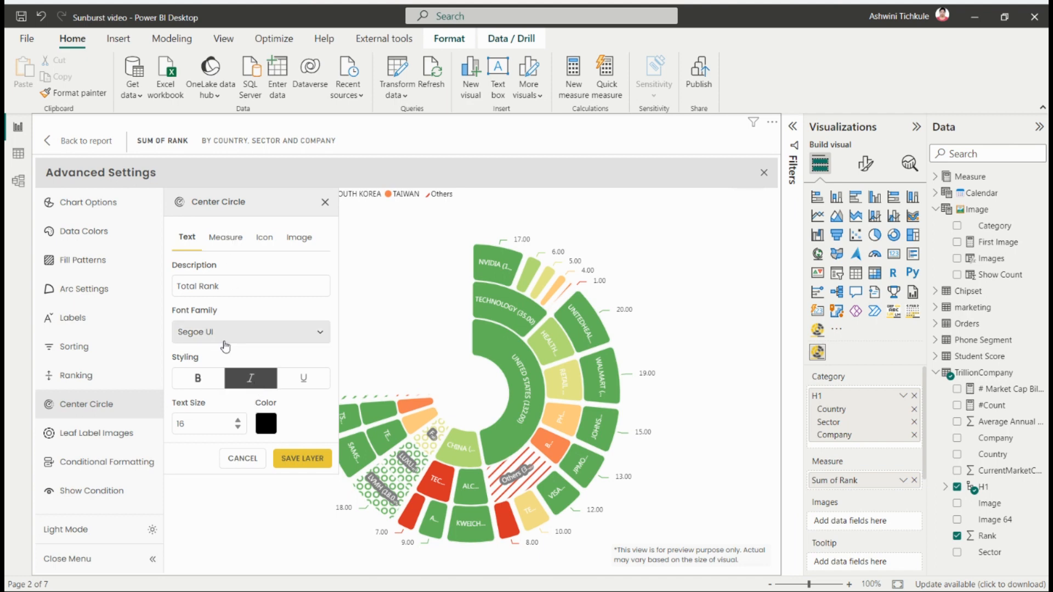
pyautogui.click(225, 237)
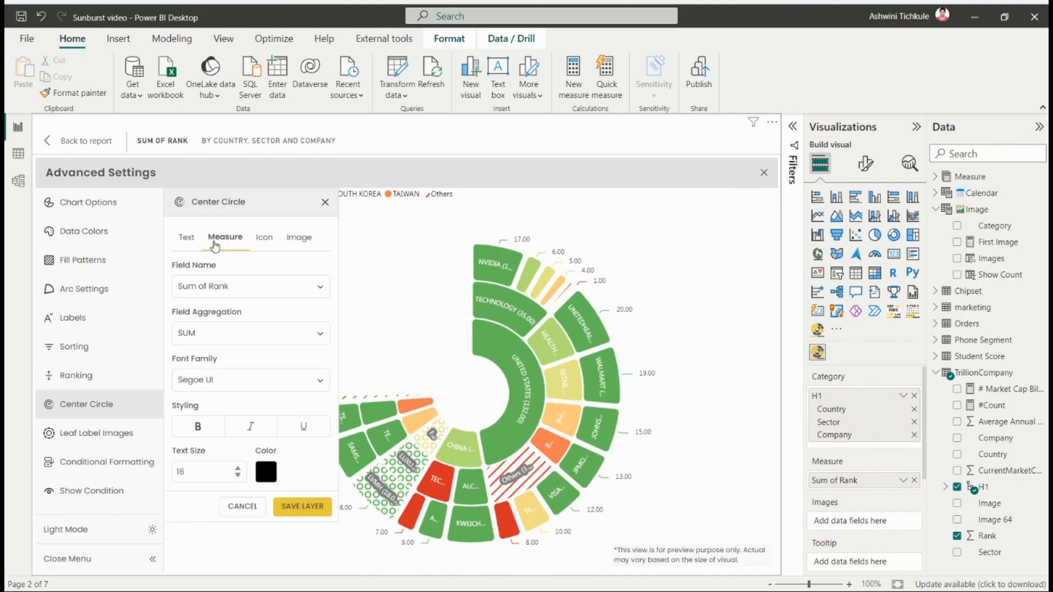
pyautogui.click(249, 286)
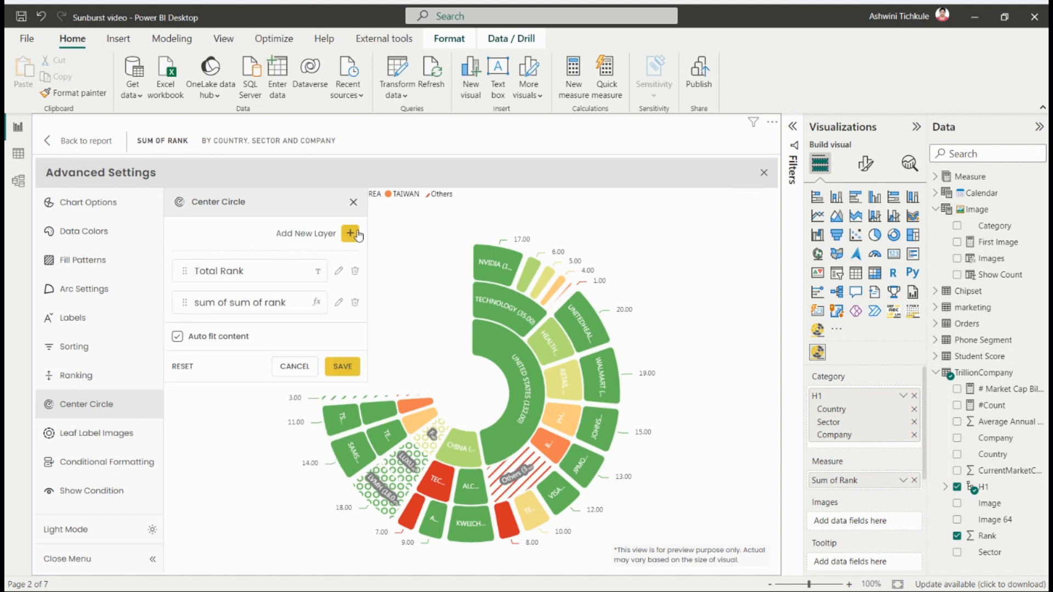
# Add icon and uploaded image layers to the center circle and save all layers
pyautogui.click(350, 234)
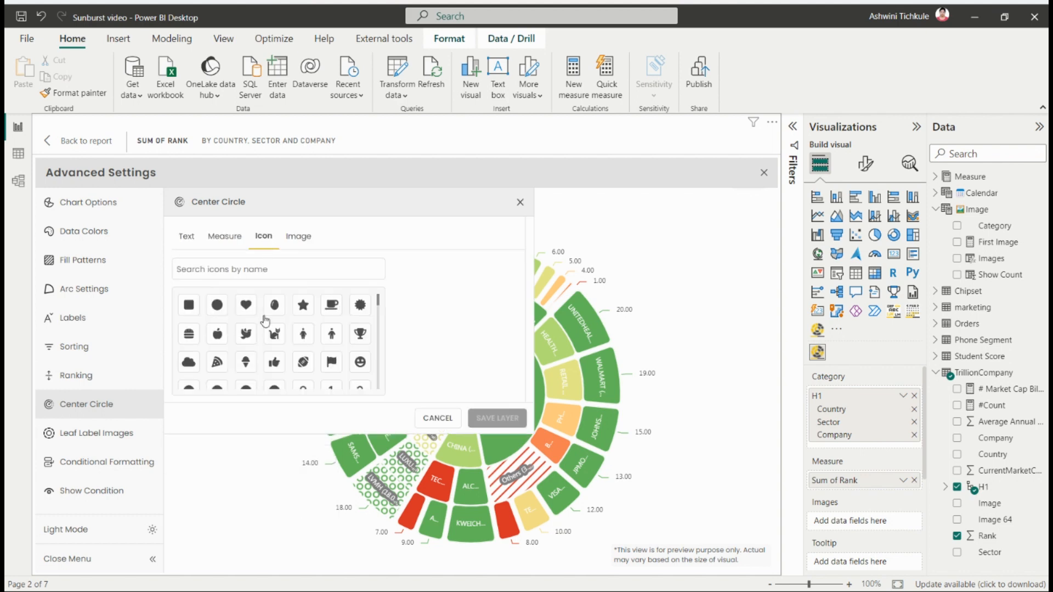
pyautogui.click(186, 237)
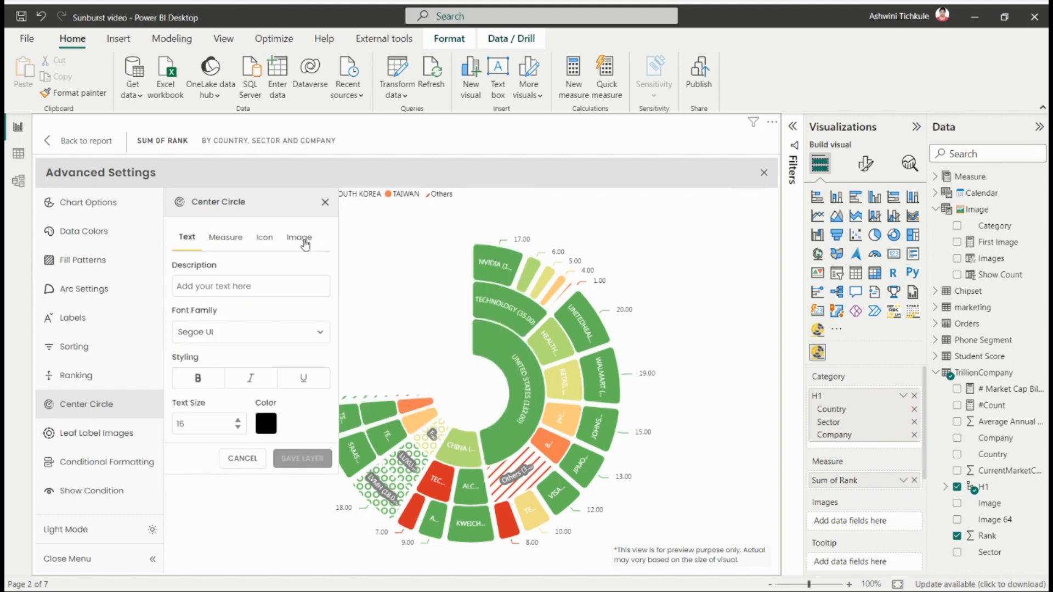
pyautogui.click(299, 237)
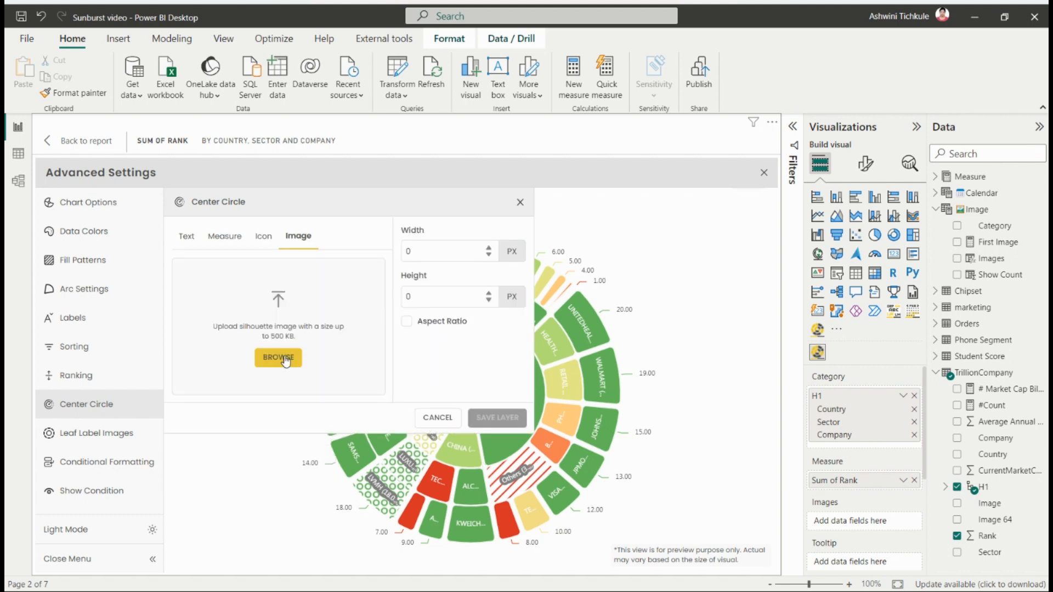
pyautogui.click(277, 357)
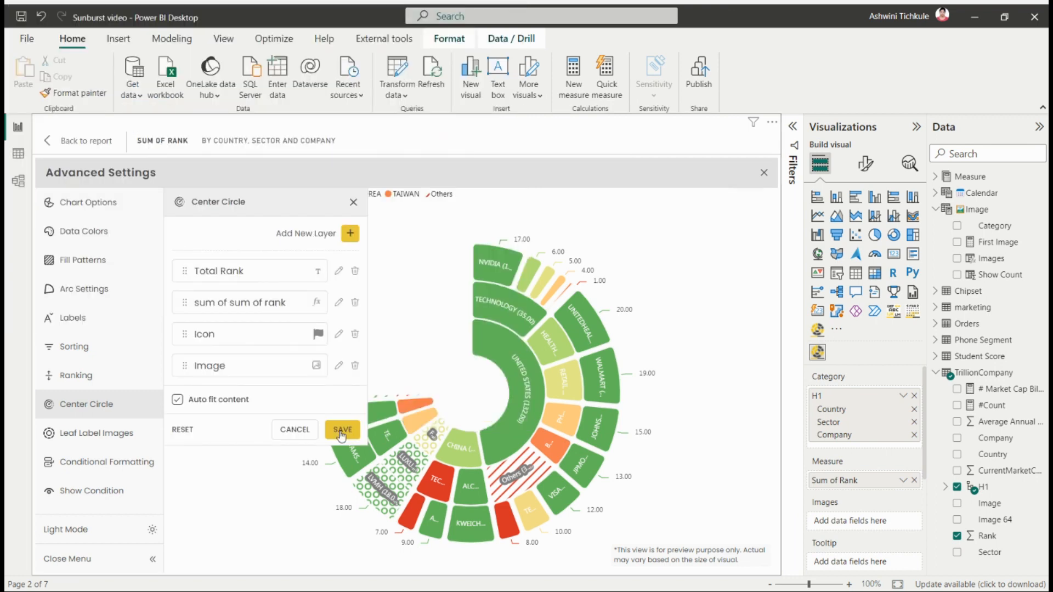
pyautogui.click(342, 430)
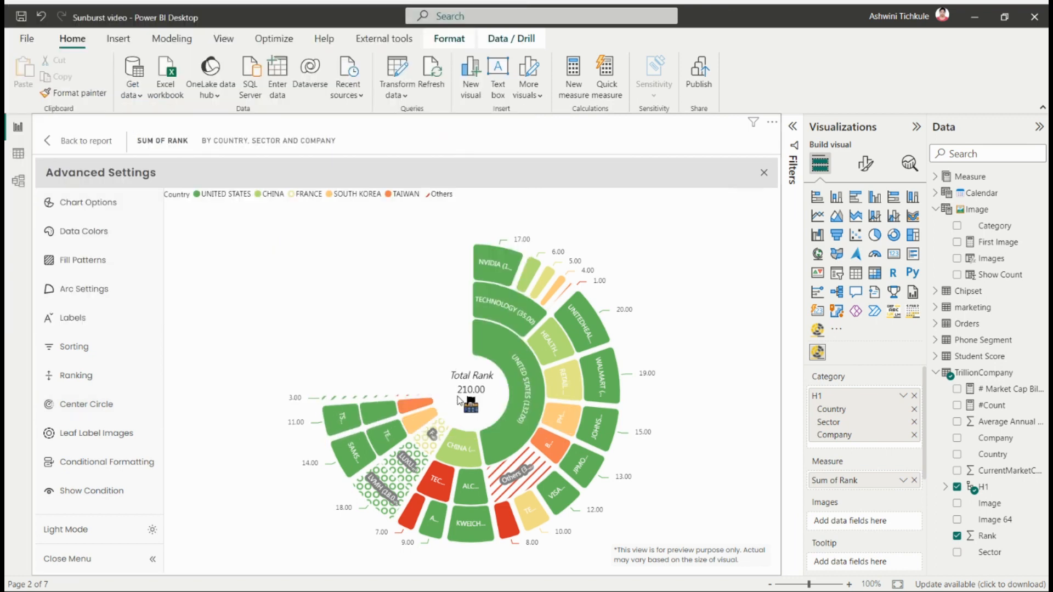
pyautogui.moveTo(97, 433)
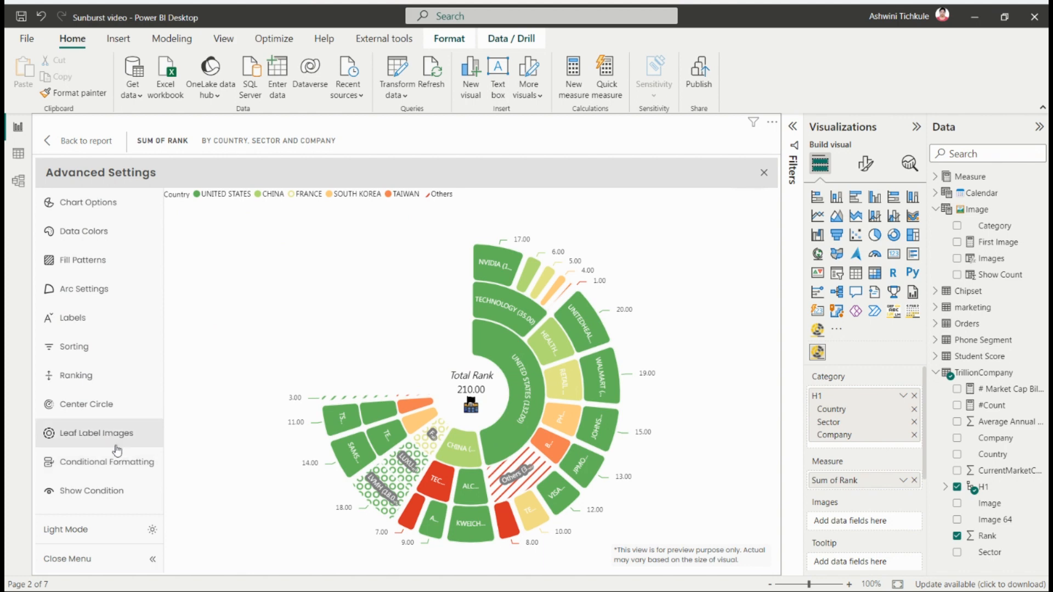
# Open the Leaf Label Images settings for the outer-ring logos
pyautogui.click(97, 433)
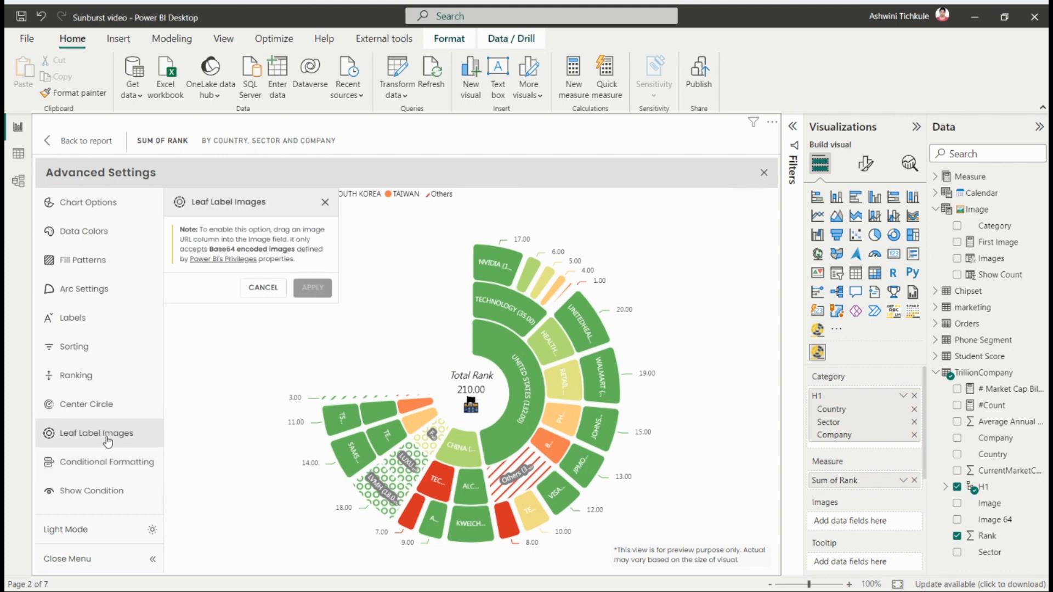
pyautogui.moveTo(192, 242)
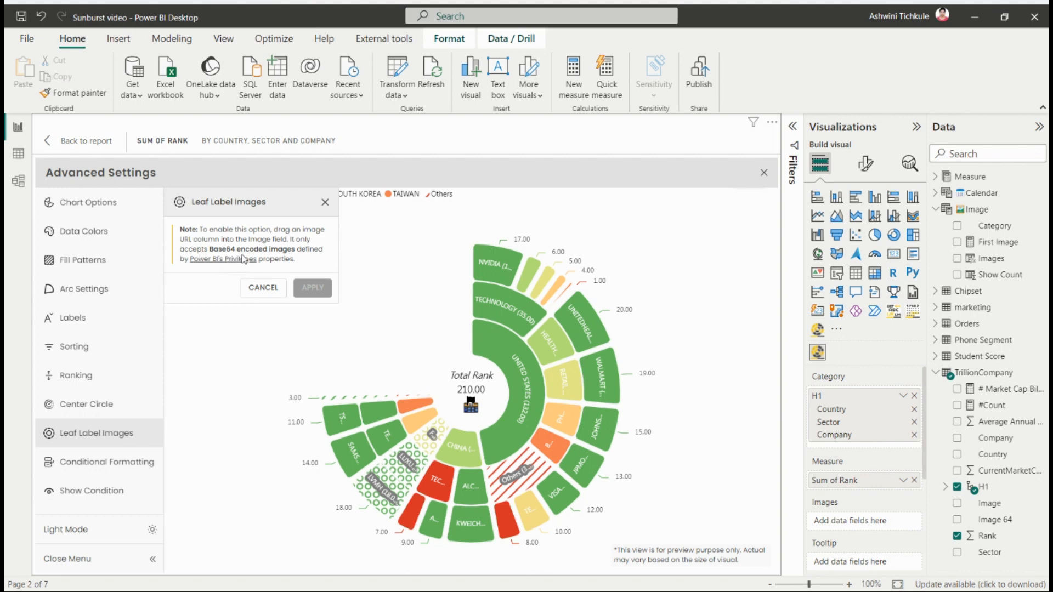
pyautogui.moveTo(991, 465)
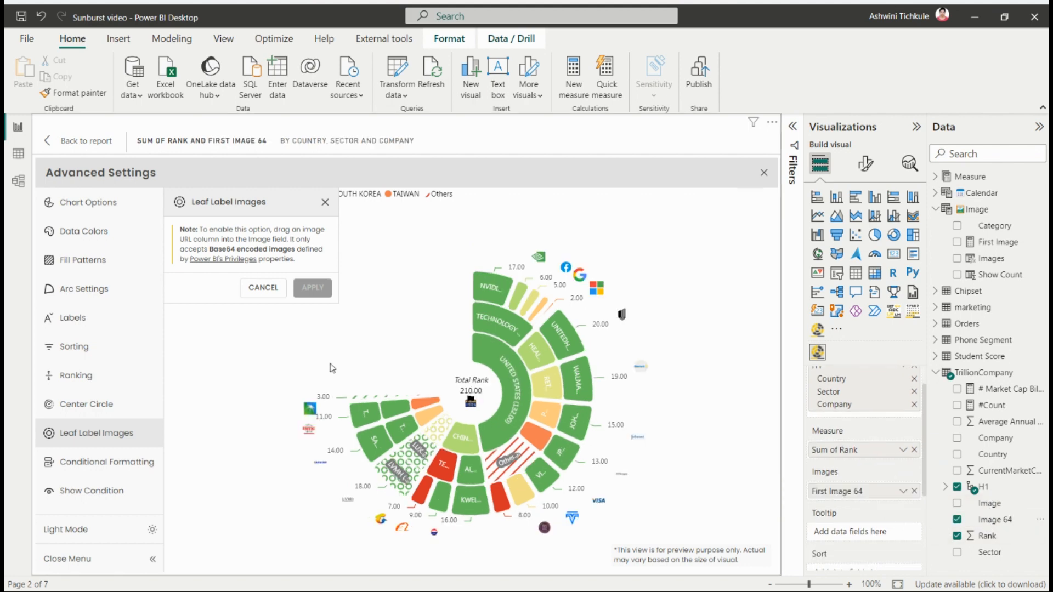
pyautogui.moveTo(263, 293)
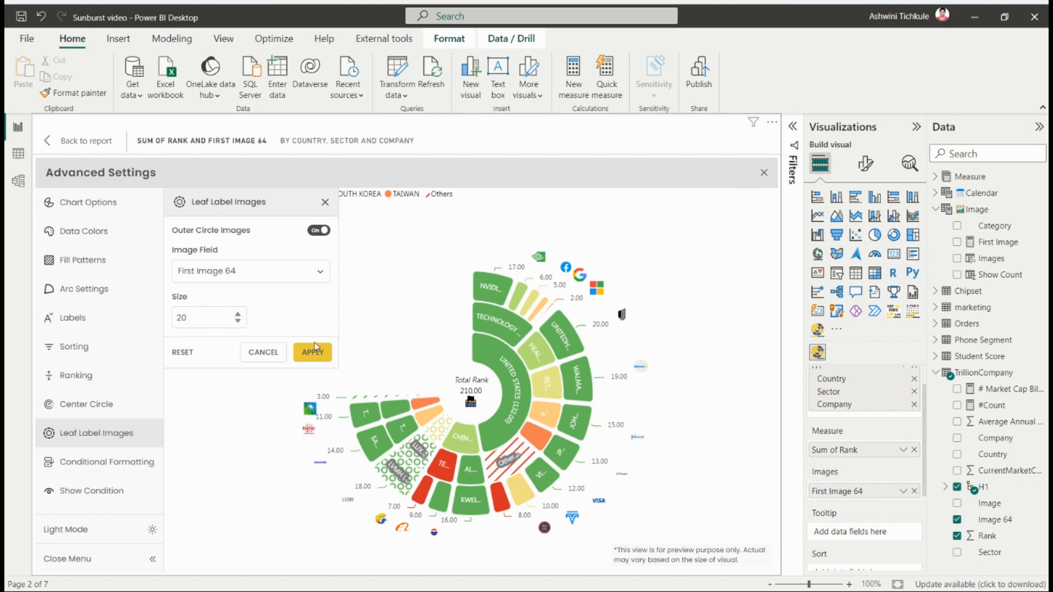
pyautogui.moveTo(288, 347)
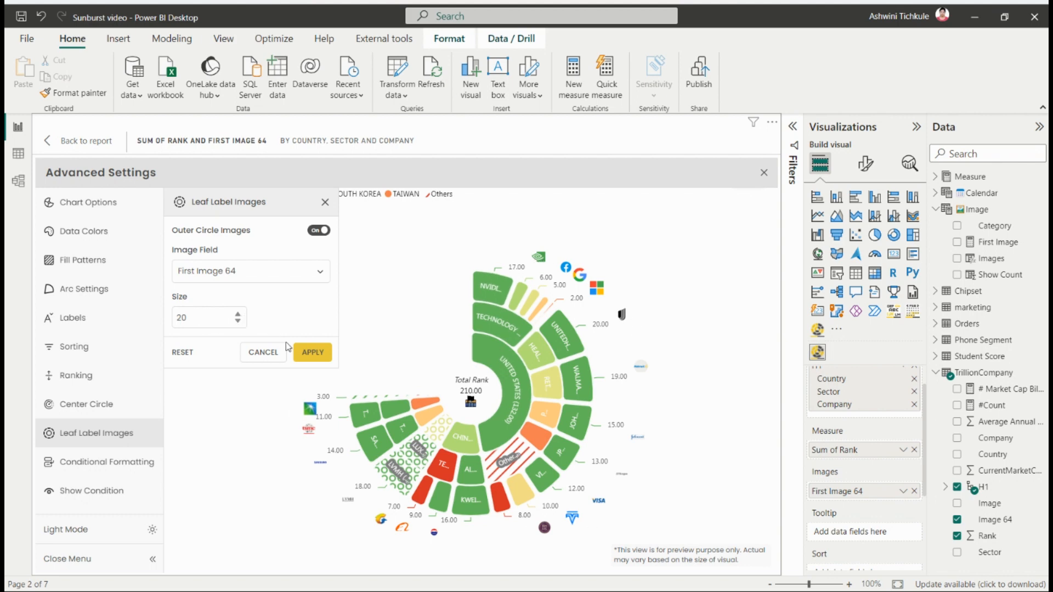
# Save conditional rule '1' colouring the Country category 'United States' blue
pyautogui.click(105, 462)
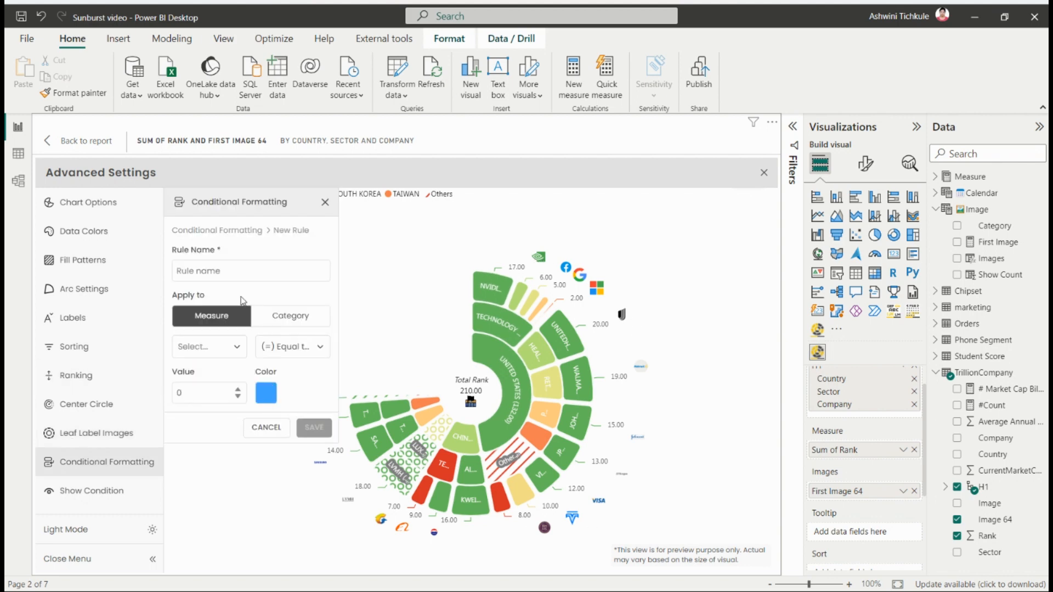
pyautogui.moveTo(225, 294)
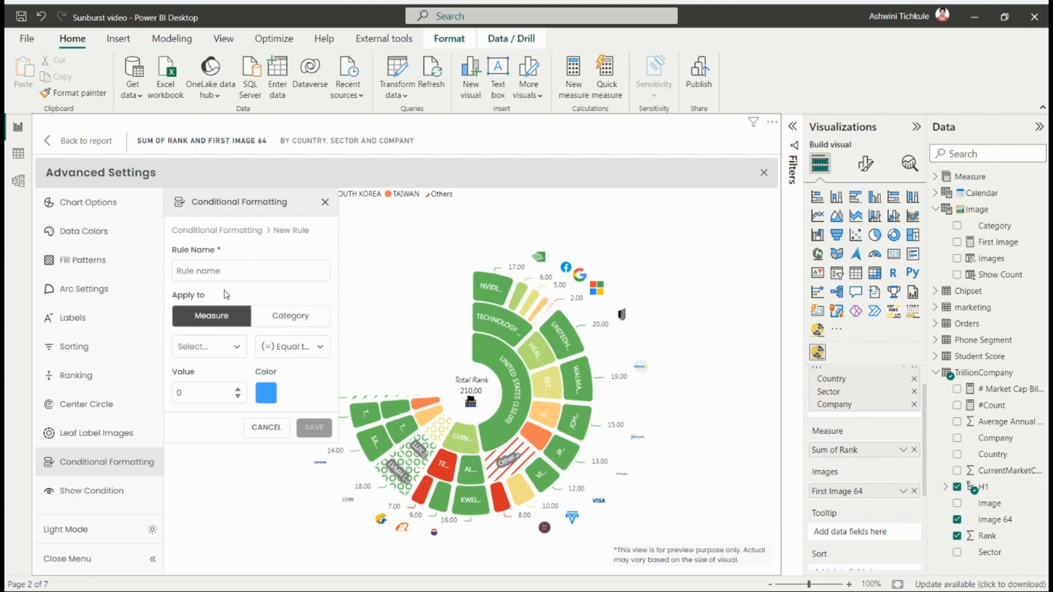
pyautogui.write('1')
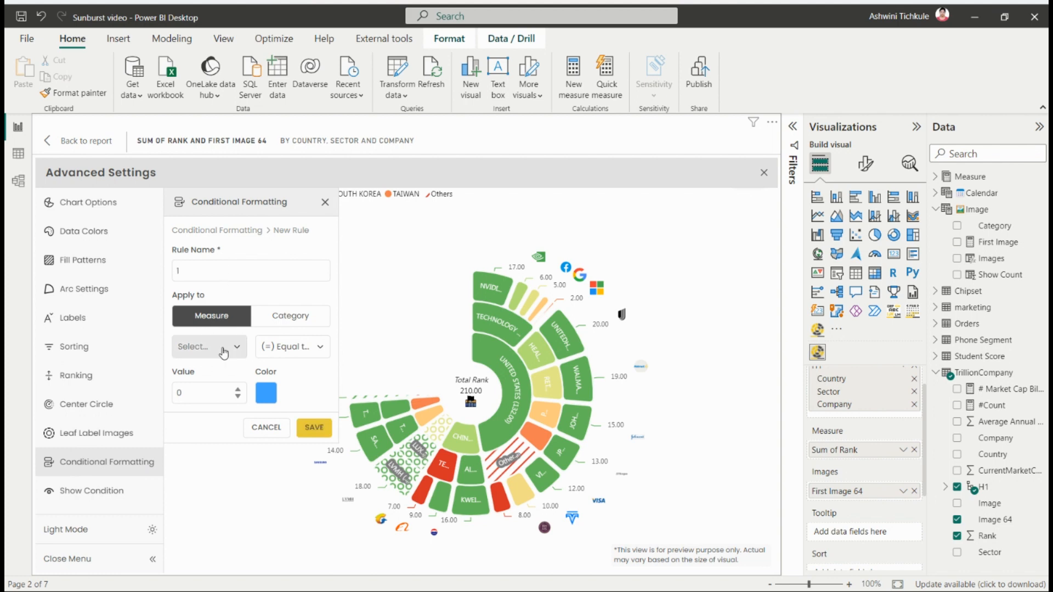
pyautogui.click(290, 315)
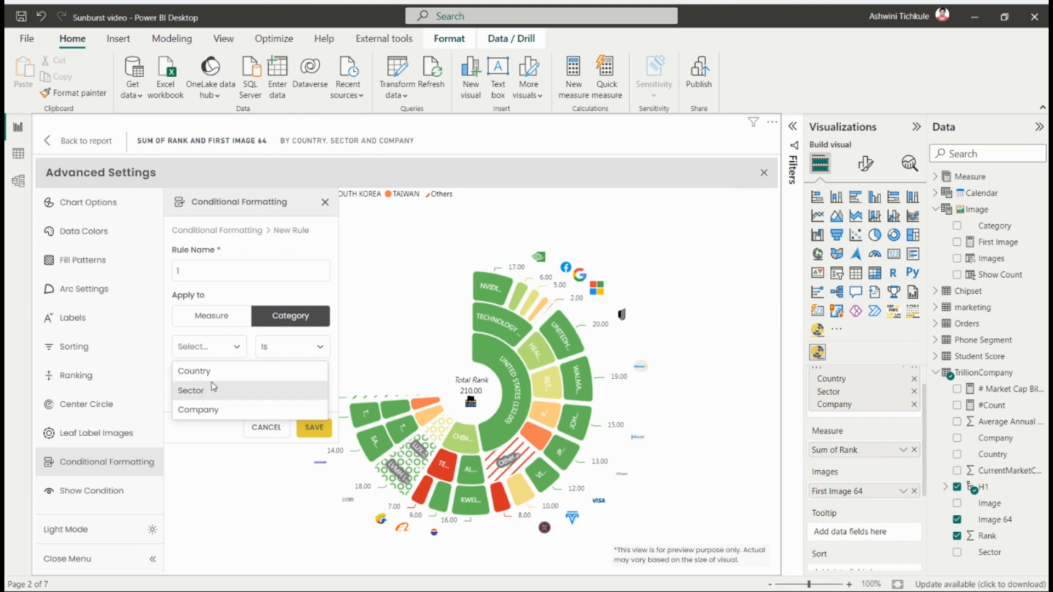
pyautogui.moveTo(210, 361)
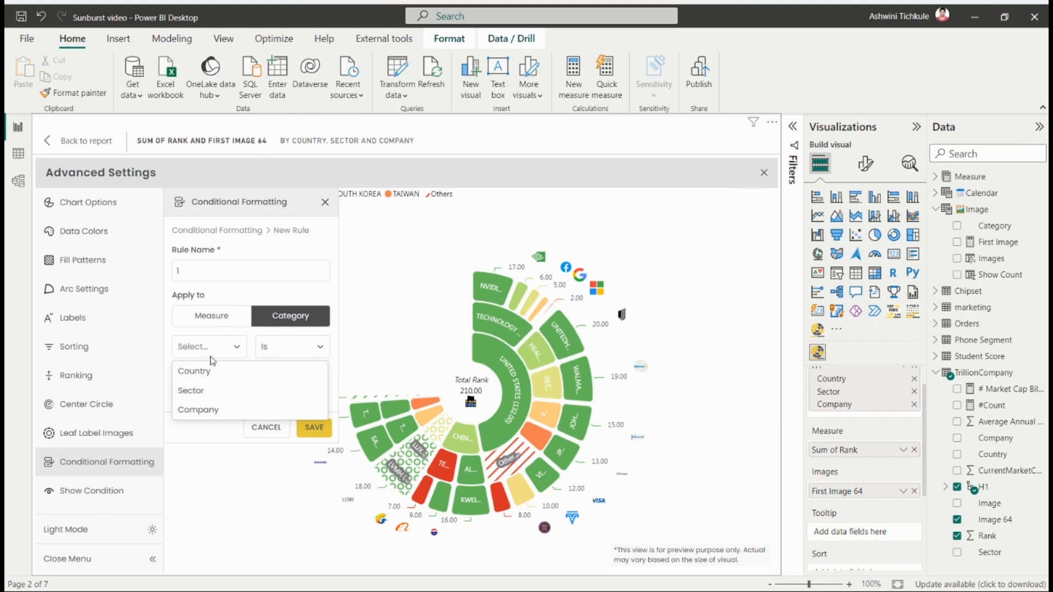
pyautogui.click(194, 371)
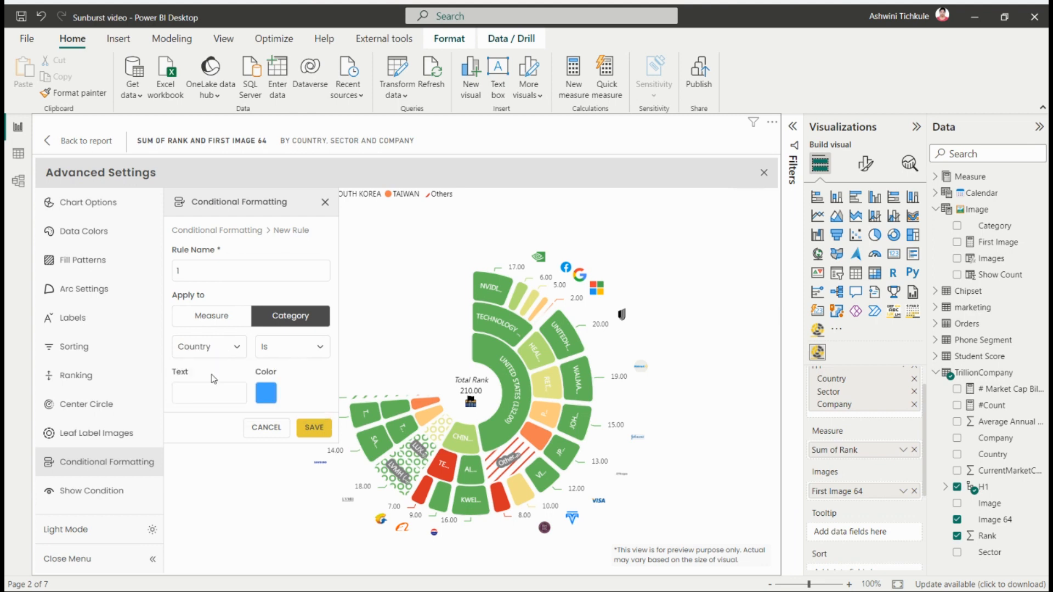
pyautogui.click(209, 393)
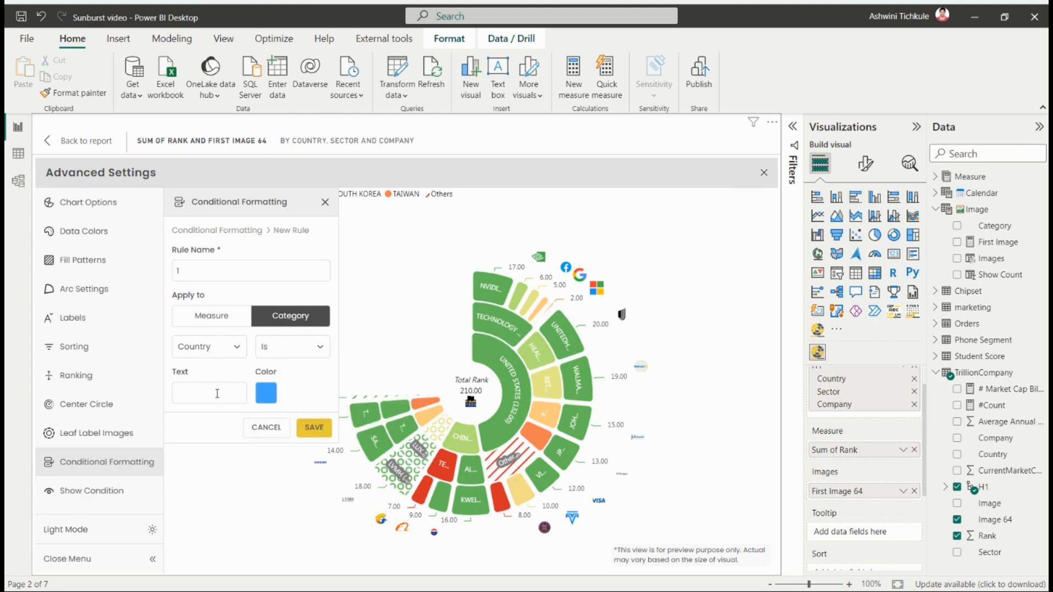
pyautogui.write('United States')
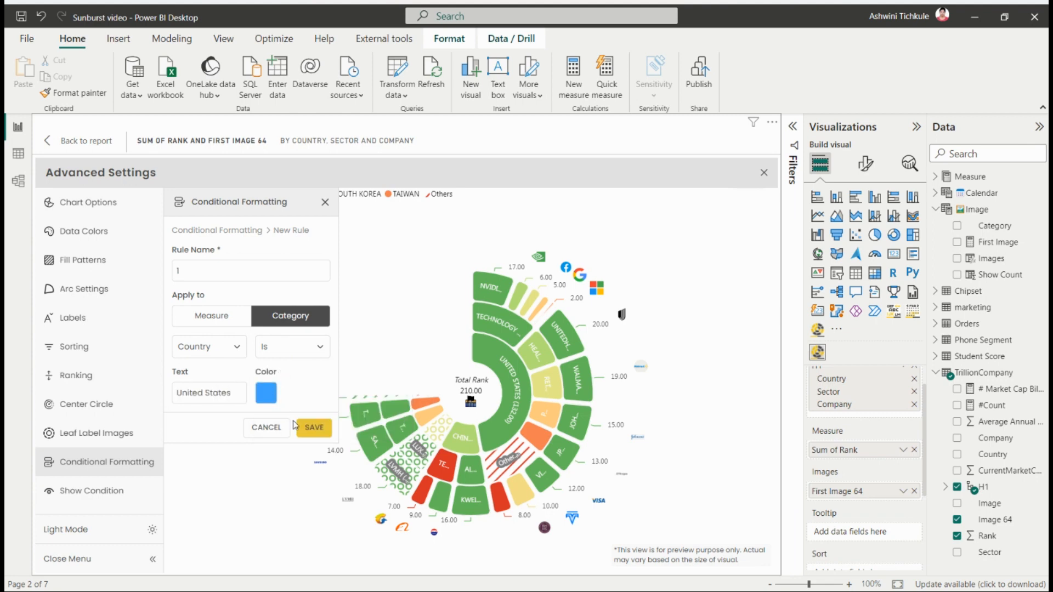
pyautogui.click(314, 428)
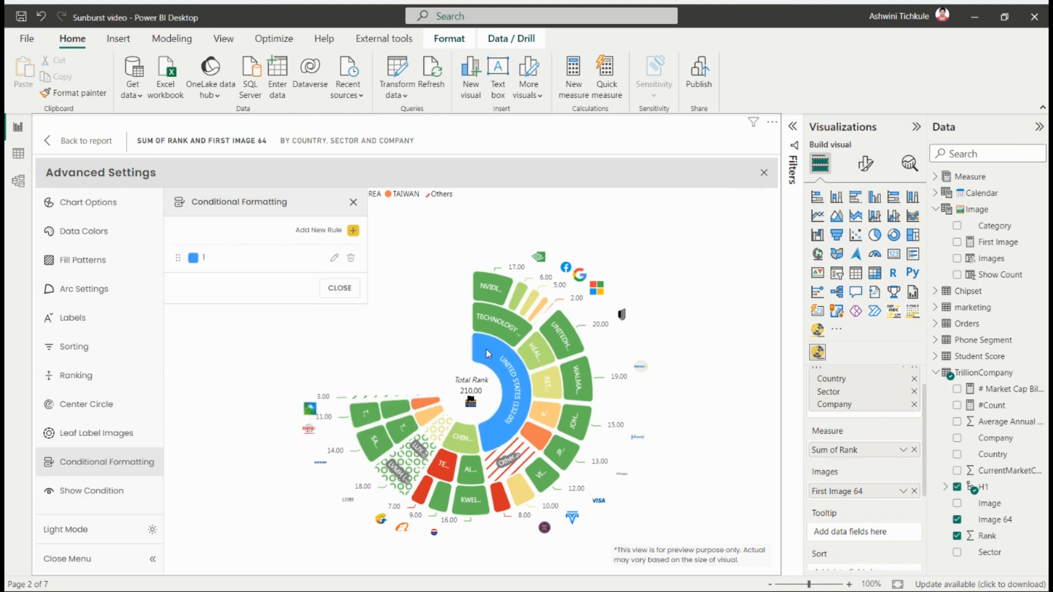
pyautogui.moveTo(484, 347)
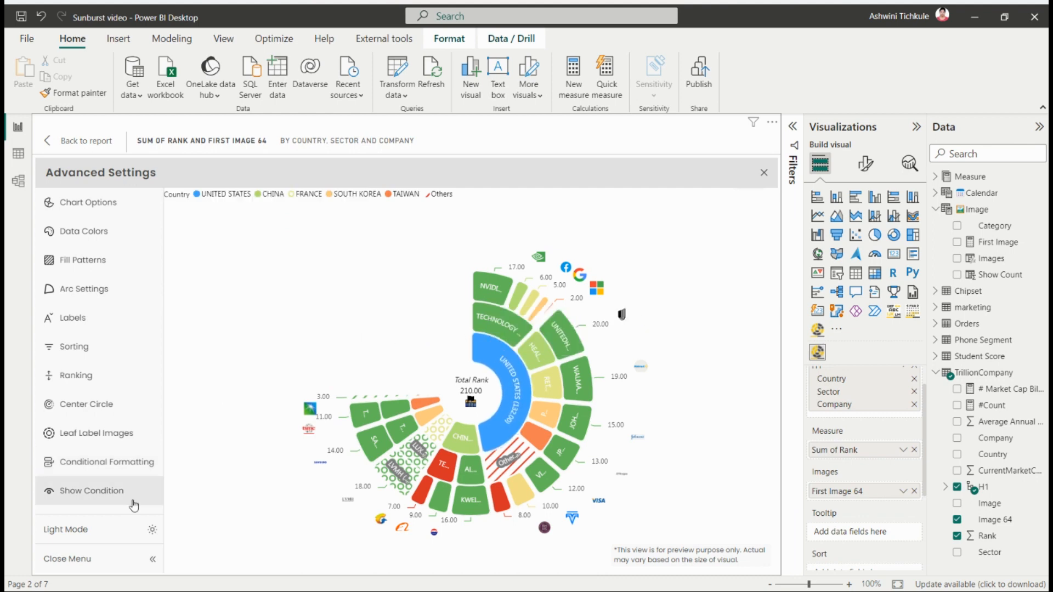
# Check Show Condition, go back to the report, and select the sunburst visual
pyautogui.click(90, 491)
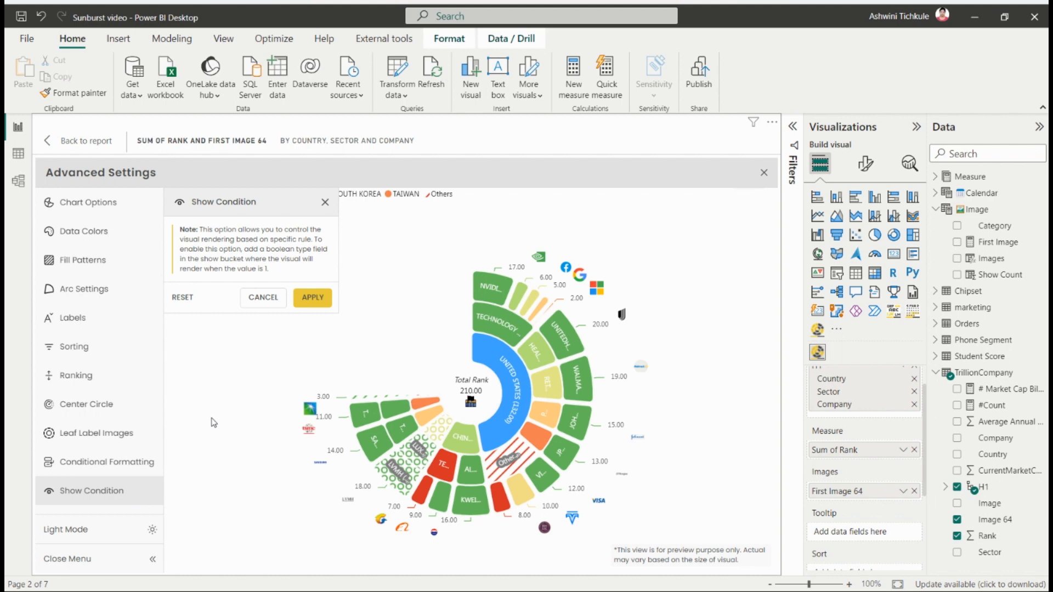
pyautogui.click(763, 172)
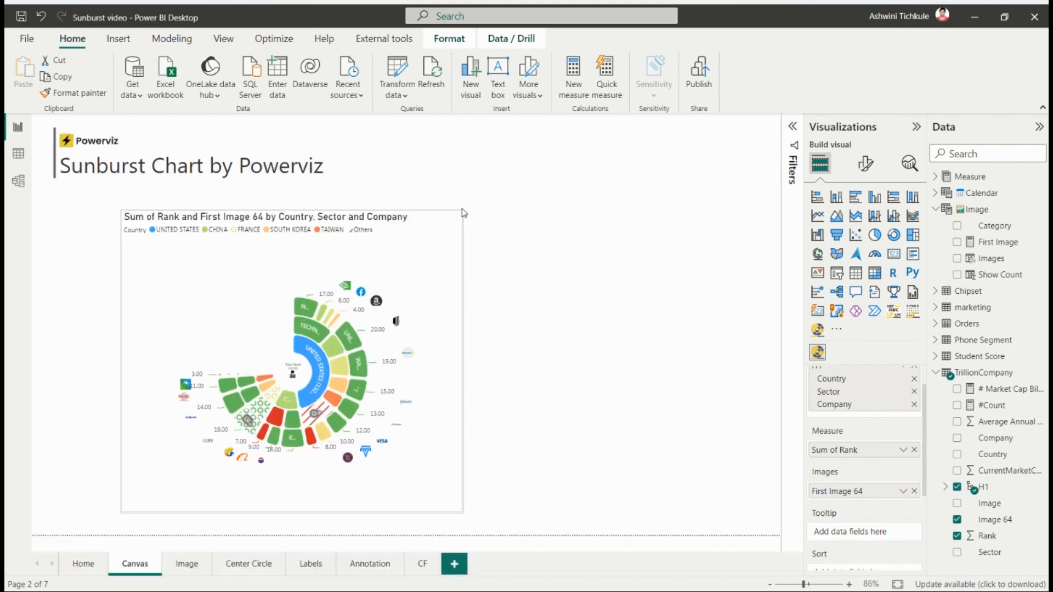
pyautogui.click(291, 362)
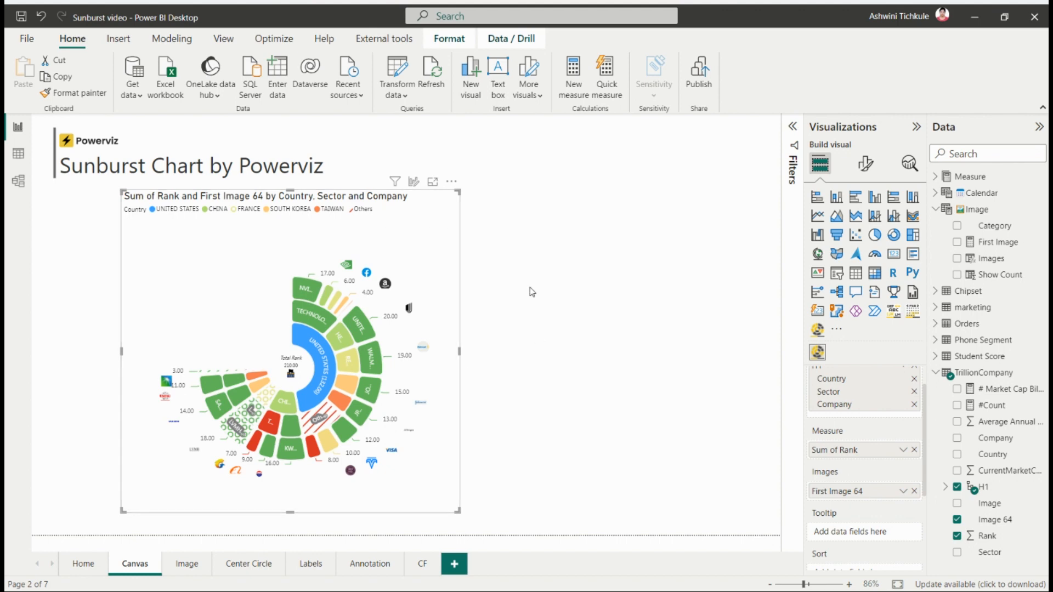